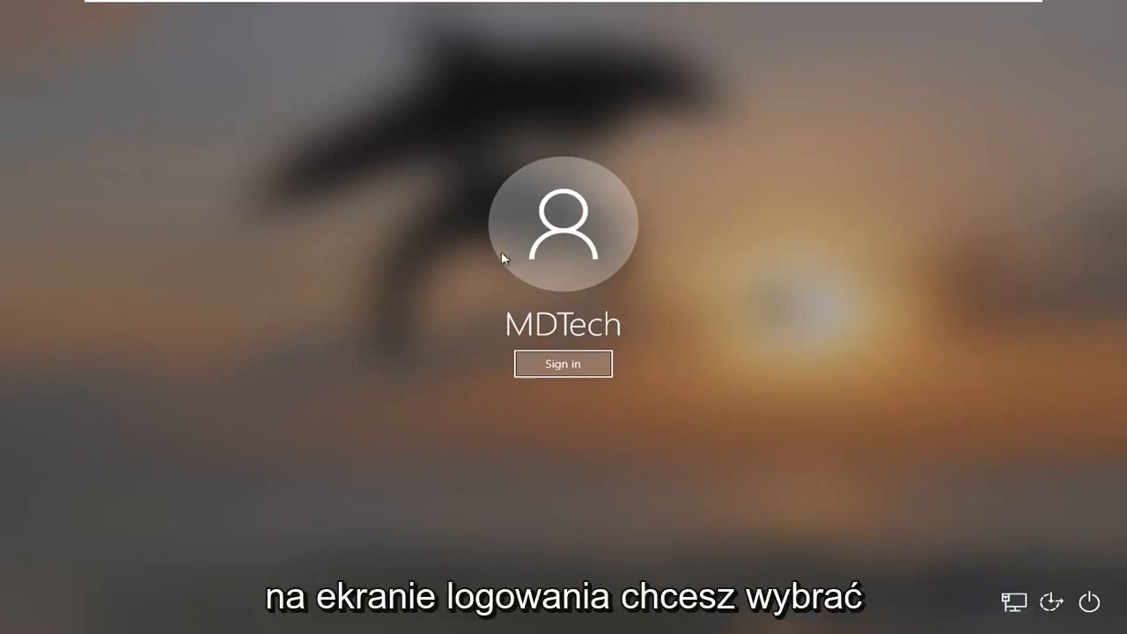
pyautogui.moveTo(1061, 576)
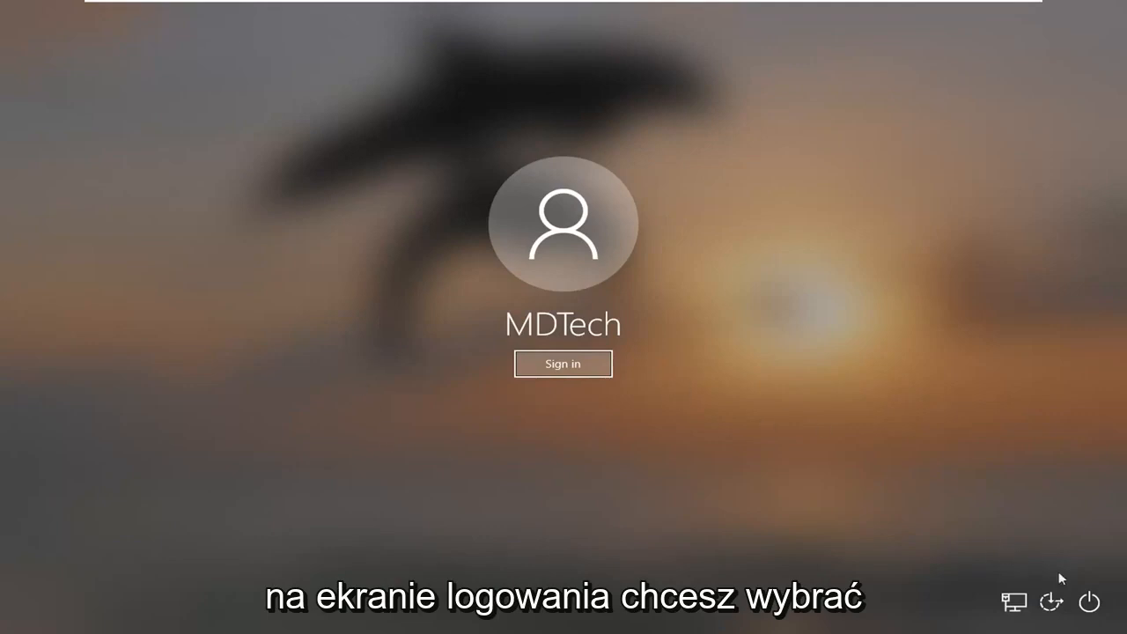
pyautogui.moveTo(1090, 602)
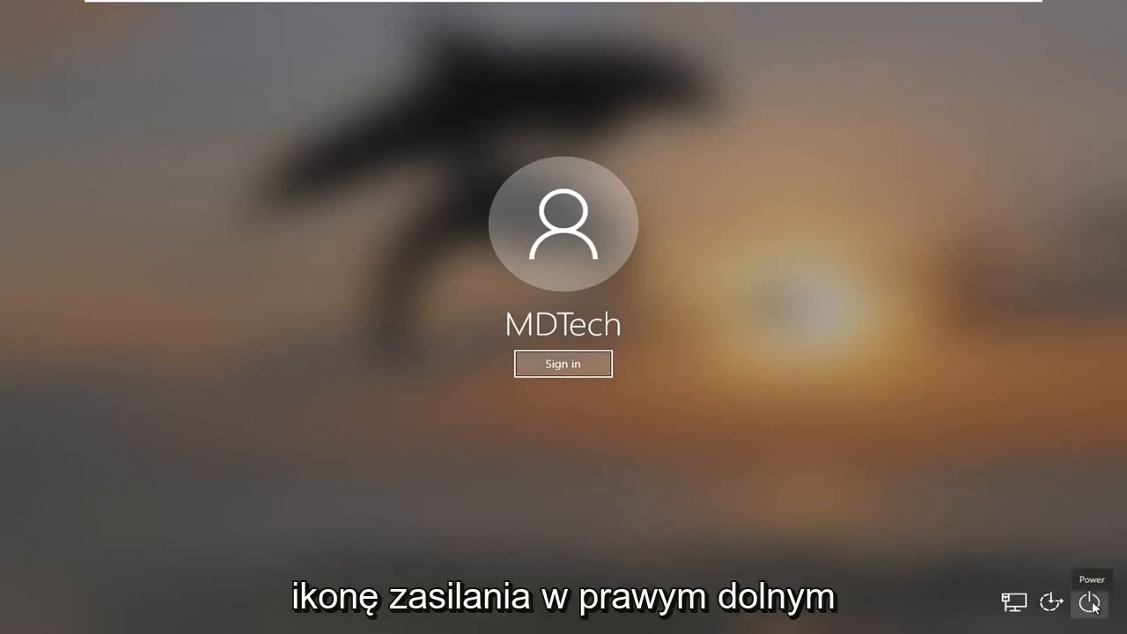
# Step: Shift-restart from the sign-in screen's power menu to reach Advanced options
pyautogui.click(1095, 603)
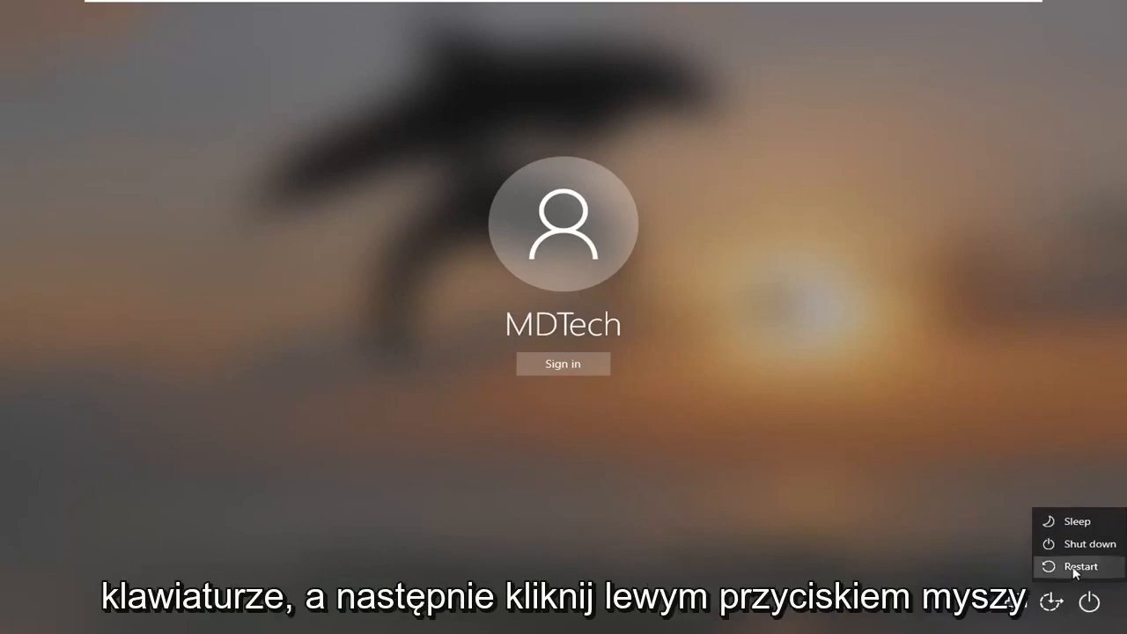
pyautogui.click(1079, 566)
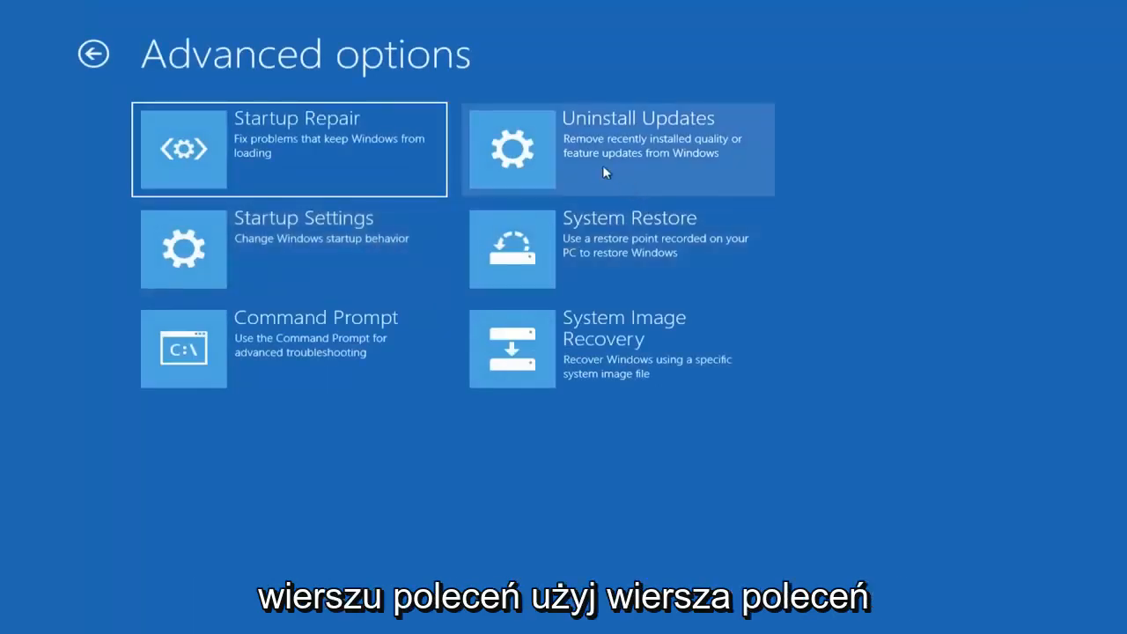
pyautogui.moveTo(328, 356)
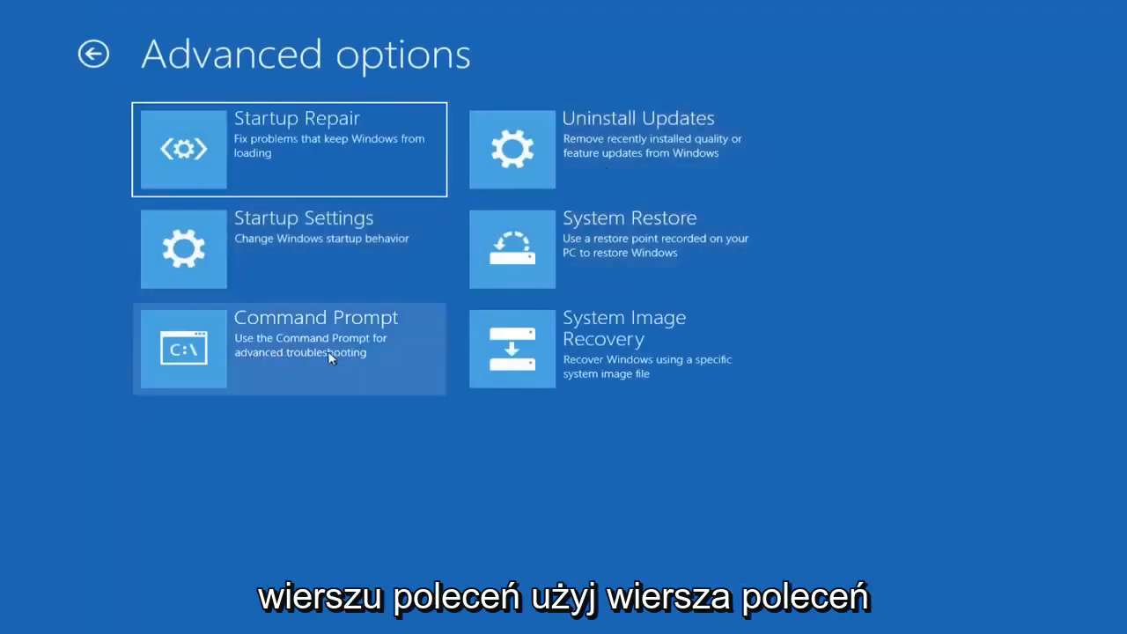
# Step: Choose the Command Prompt tile in Advanced options
pyautogui.click(288, 348)
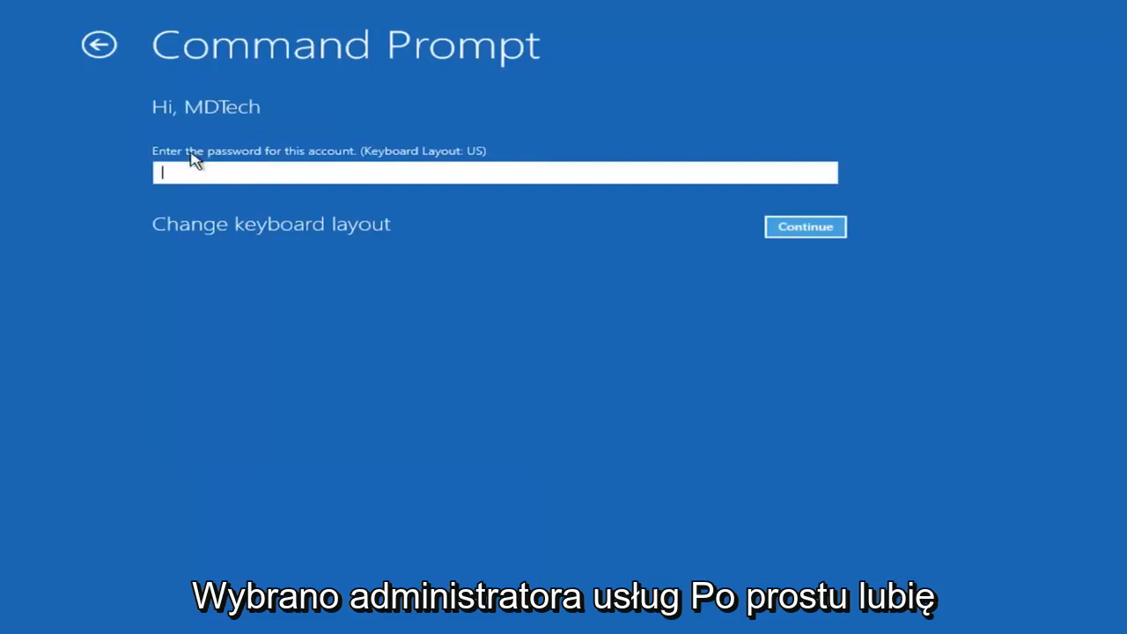
pyautogui.moveTo(224, 138)
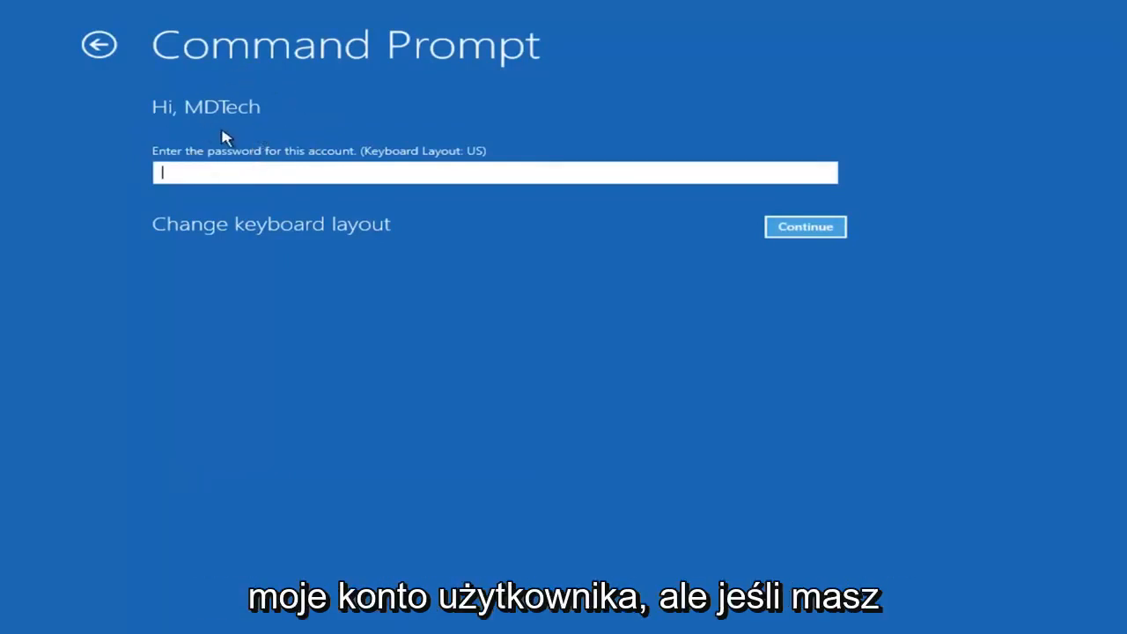
pyautogui.moveTo(258, 131)
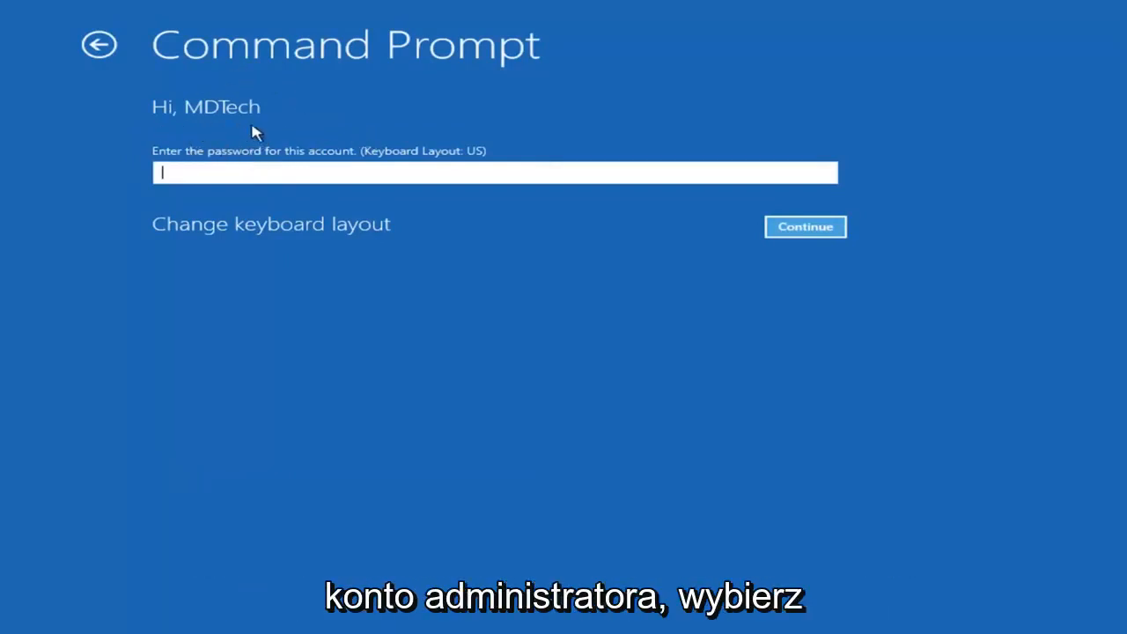
pyautogui.moveTo(409, 132)
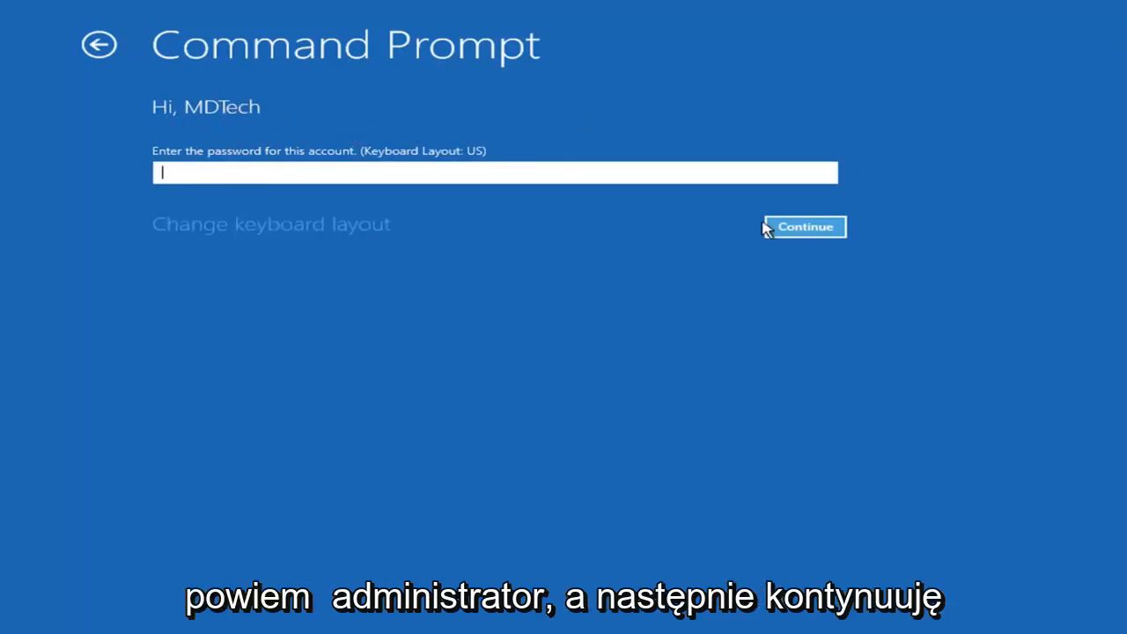
# Step: Continue past the account password prompt with a blank password
pyautogui.click(805, 227)
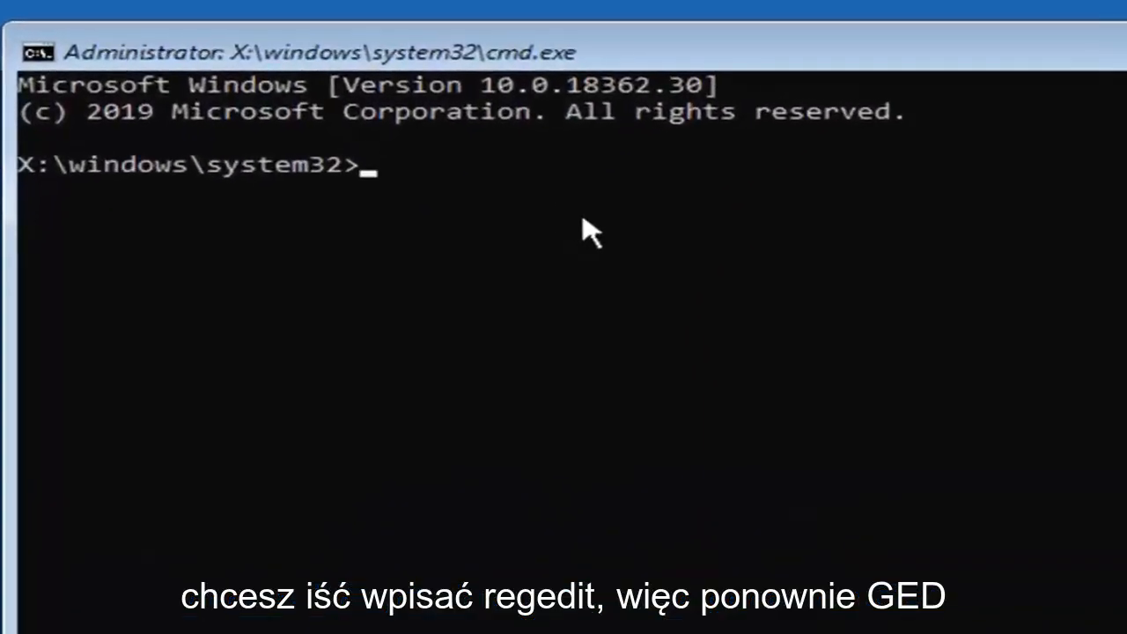
# Step: Run regedit from the recovery command prompt
pyautogui.write('regedi')
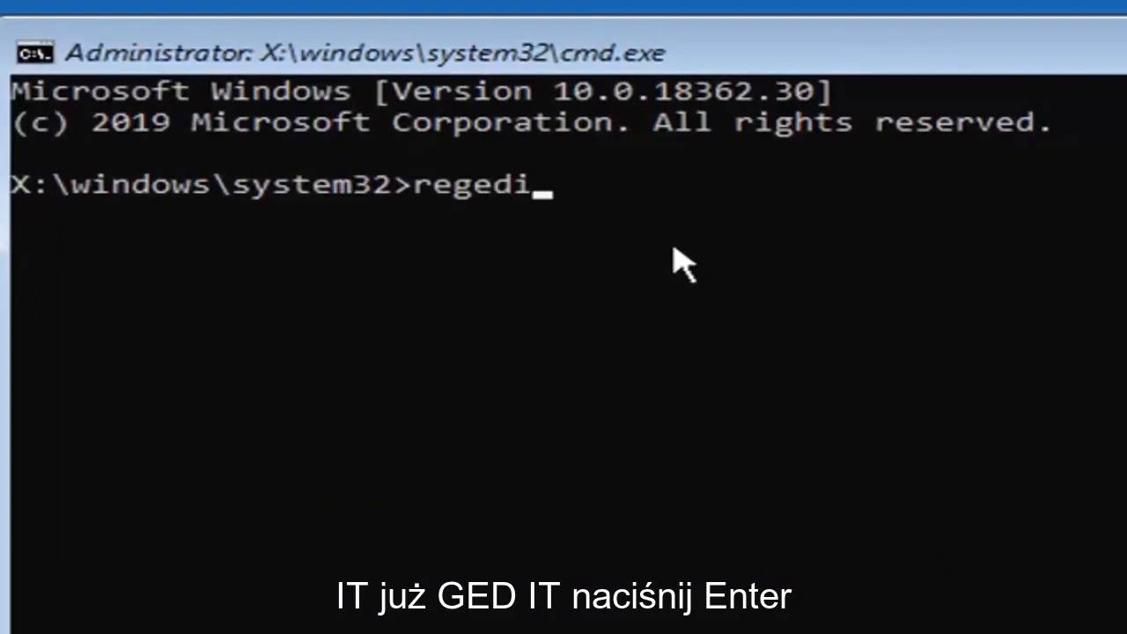
pyautogui.write('t')
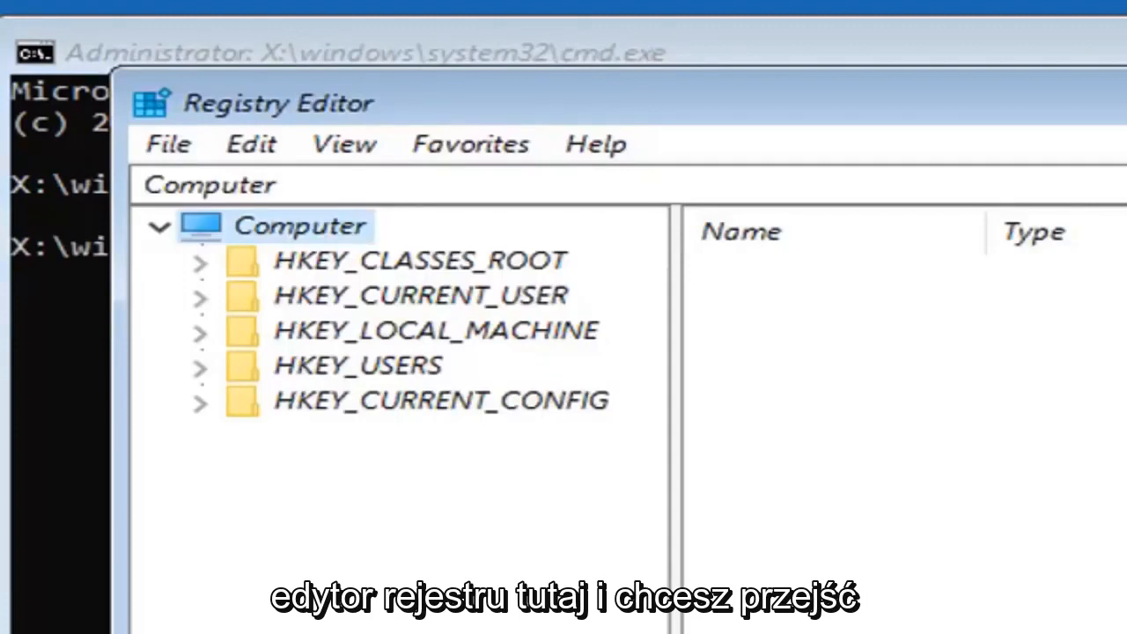
pyautogui.moveTo(317, 326)
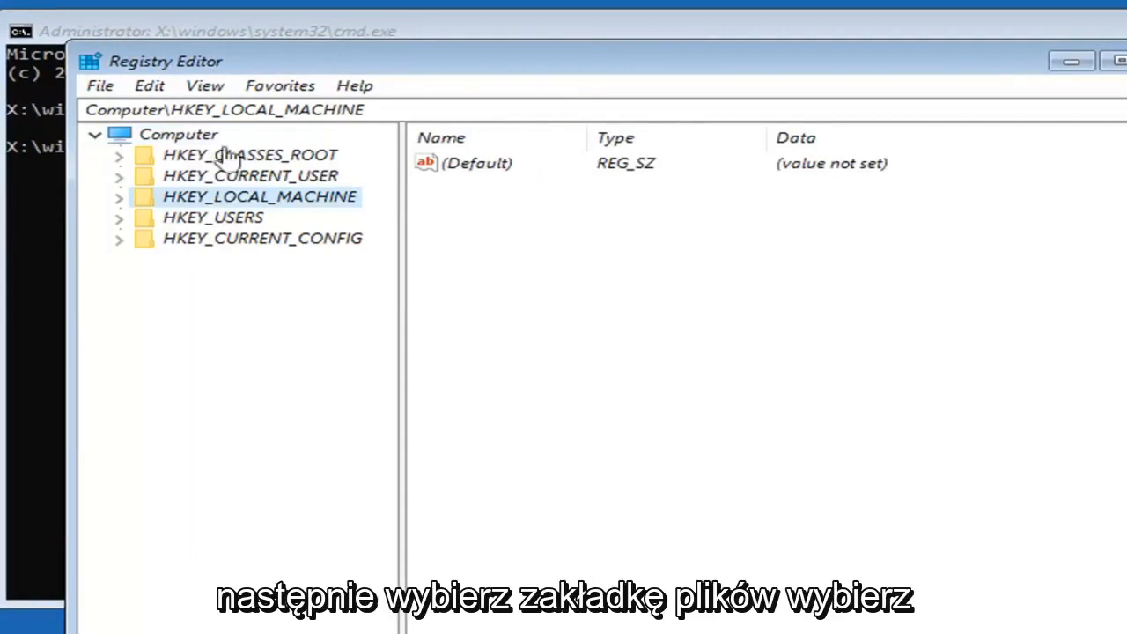
pyautogui.moveTo(101, 88)
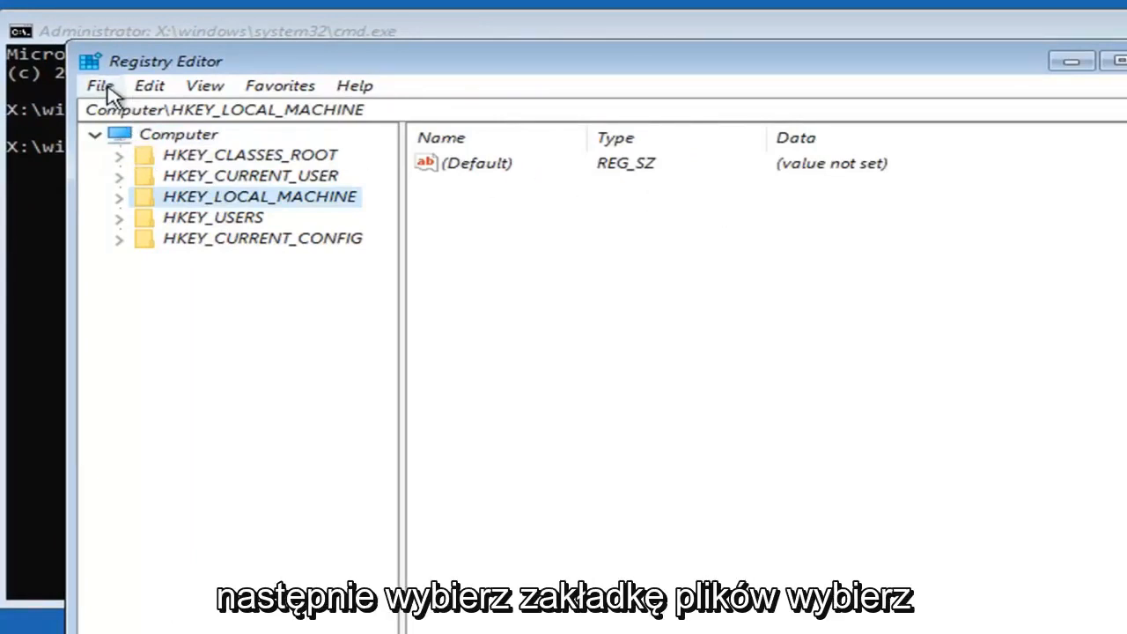
# Step: Open the File menu with HKEY_LOCAL_MACHINE selected
pyautogui.click(100, 85)
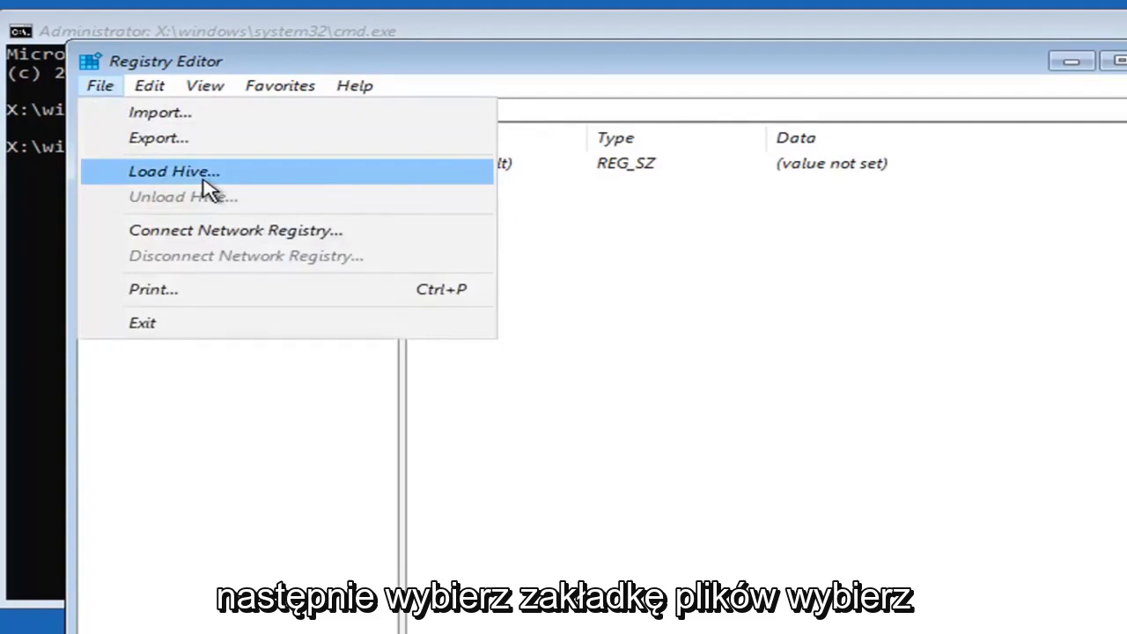
# Step: Start Load Hive and browse to D:\Windows\System32\config
pyautogui.click(174, 171)
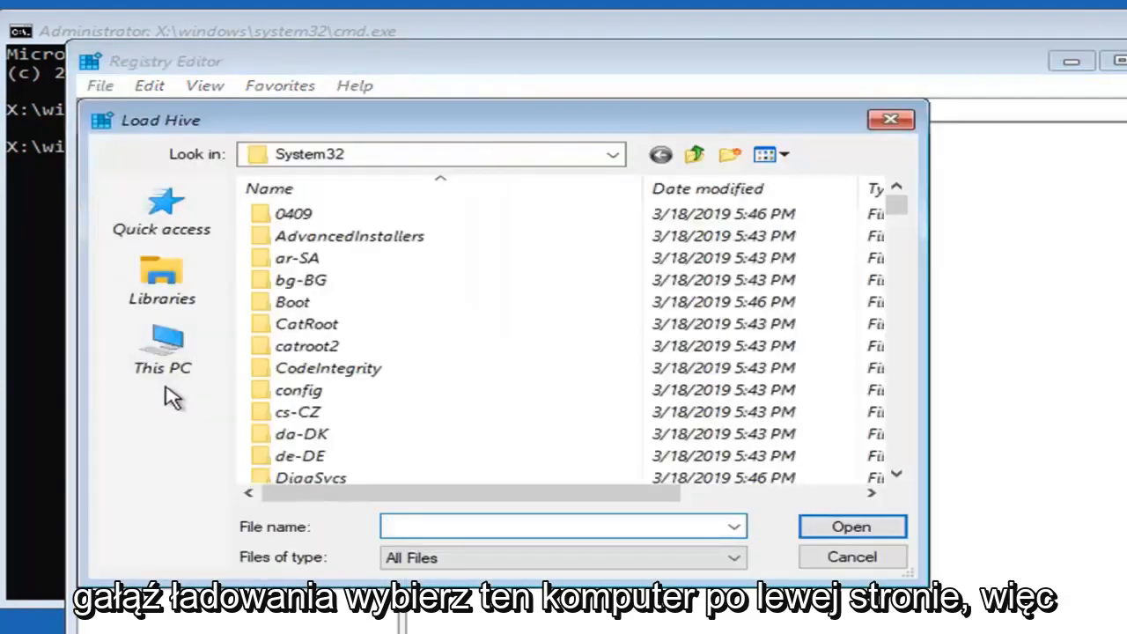
pyautogui.click(162, 345)
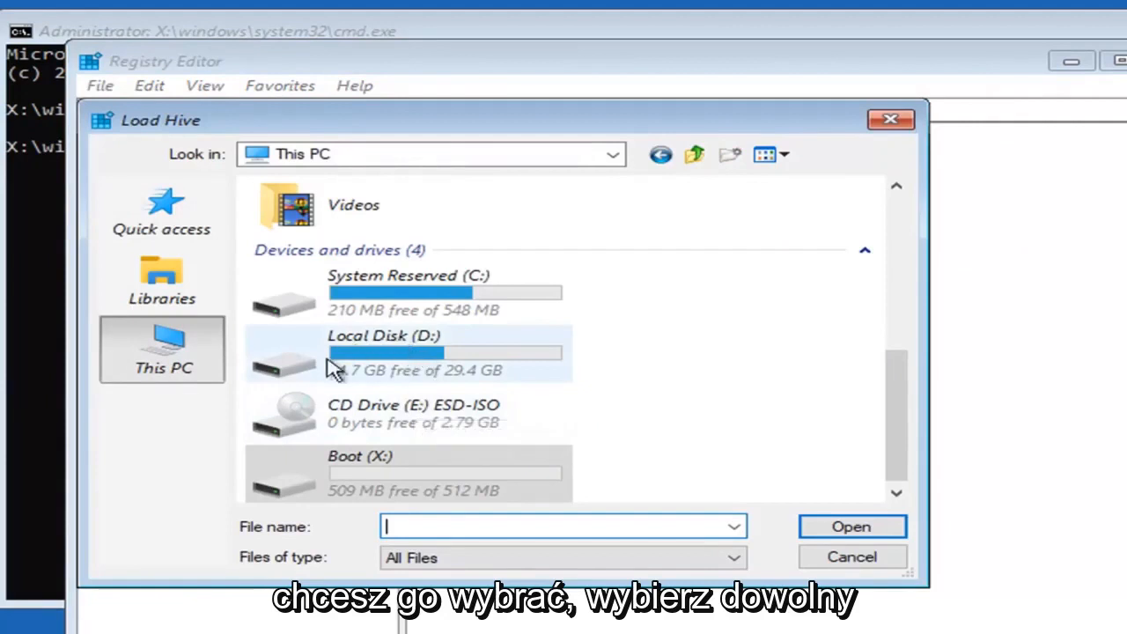
pyautogui.doubleClick(409, 352)
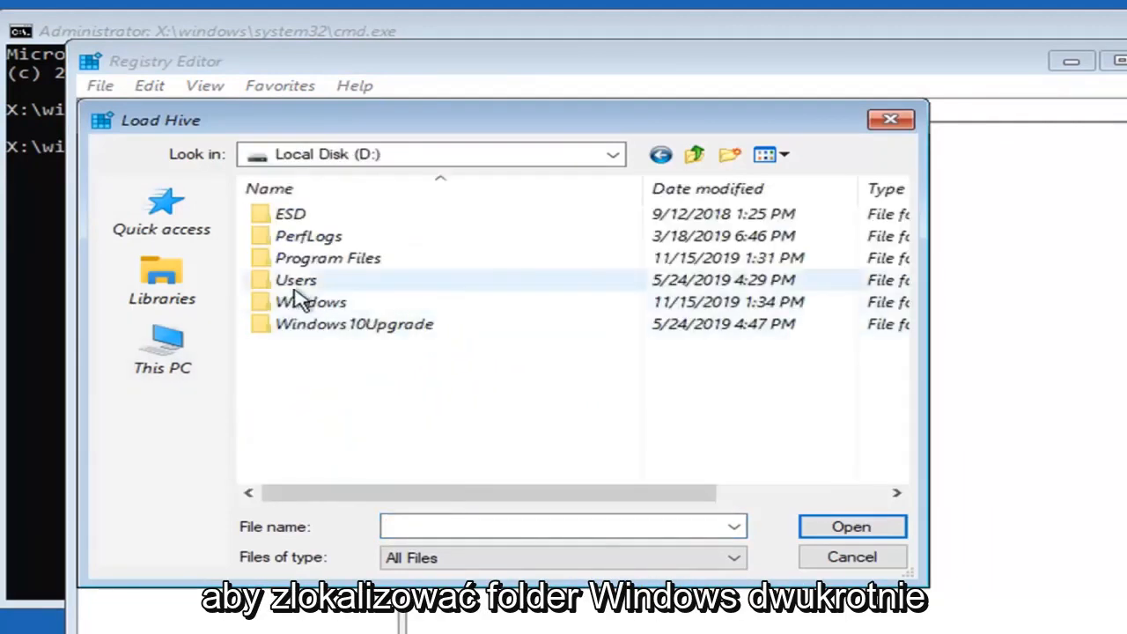
pyautogui.doubleClick(309, 301)
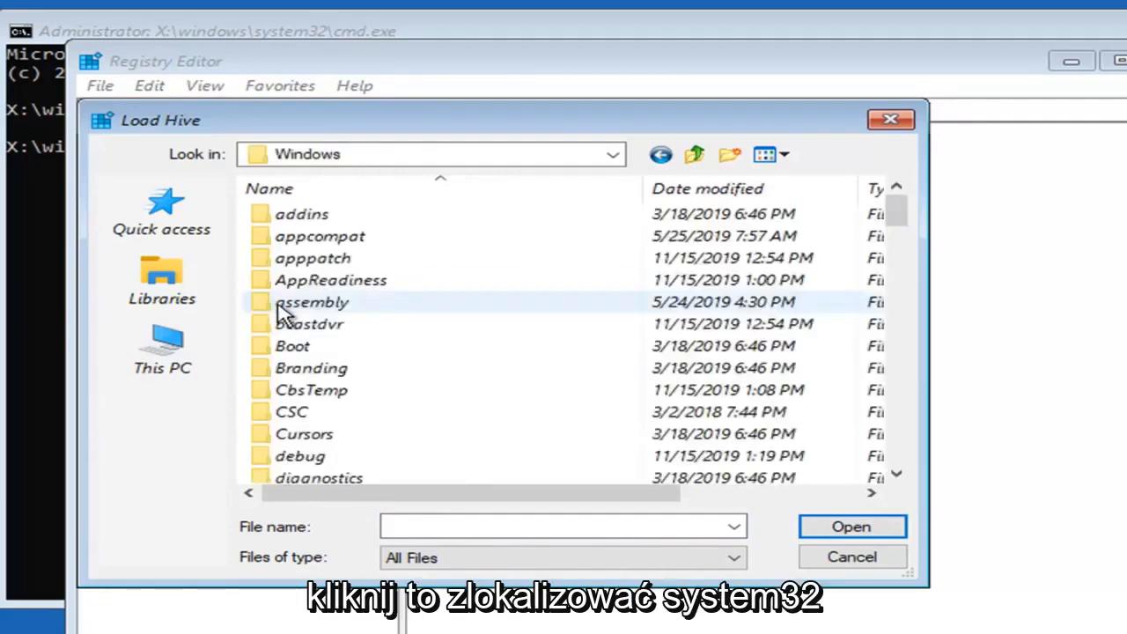
pyautogui.scroll(-3)
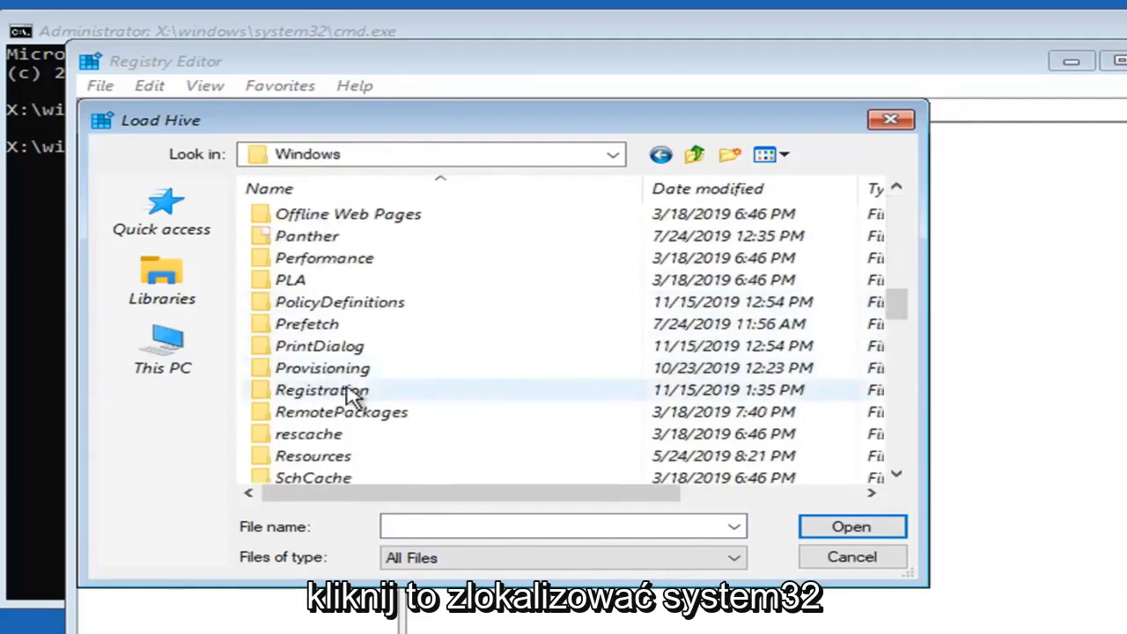
pyautogui.scroll(-3)
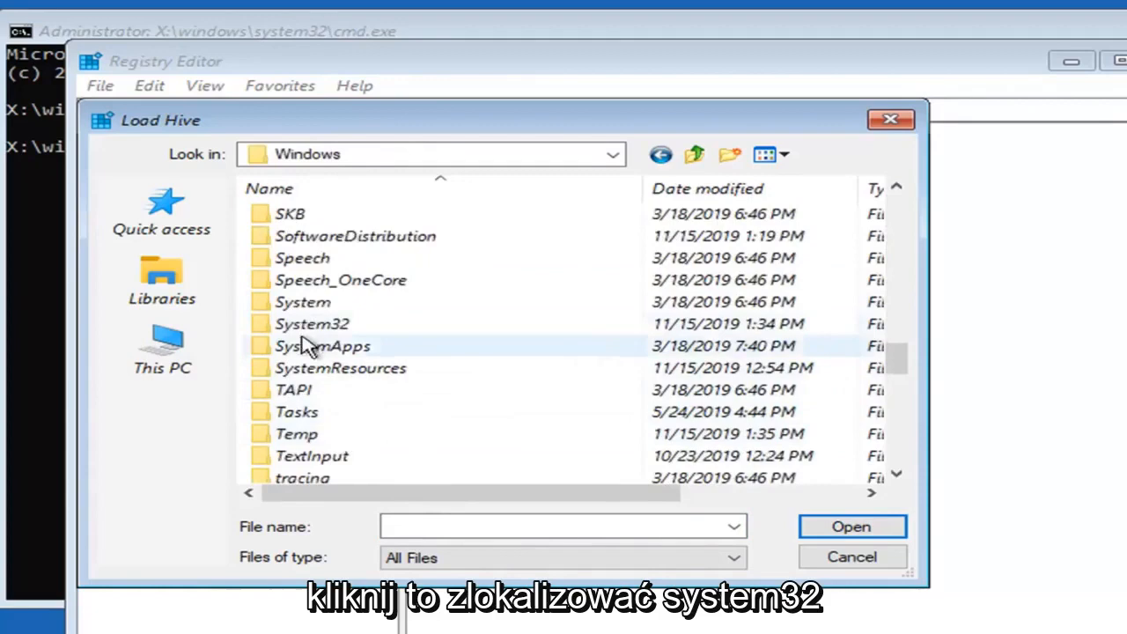
pyautogui.doubleClick(311, 324)
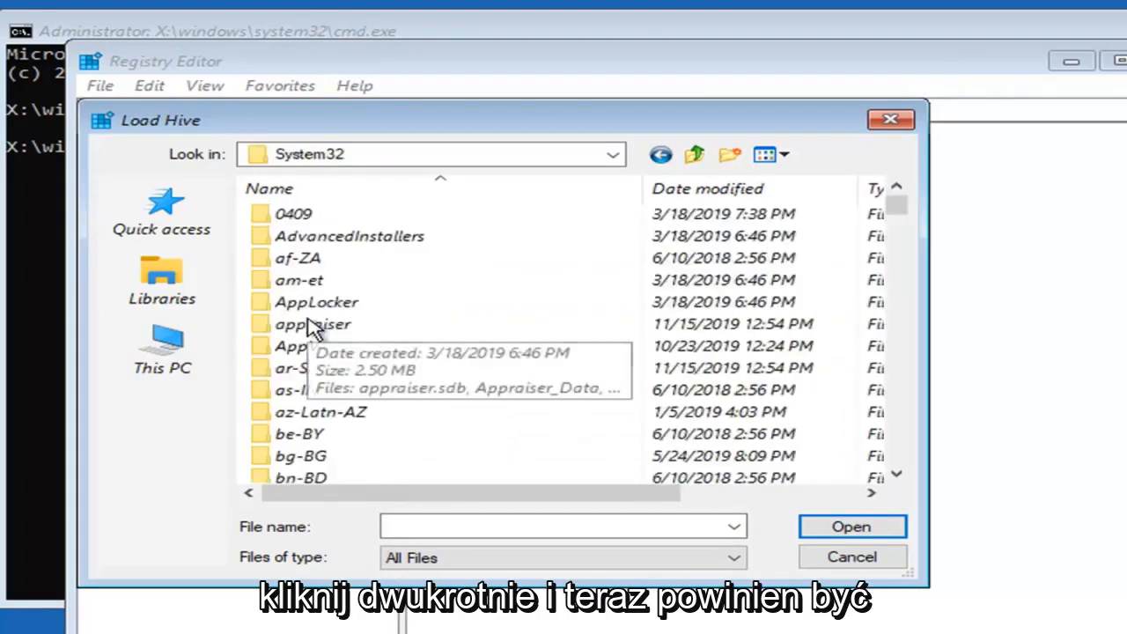
pyautogui.scroll(-3)
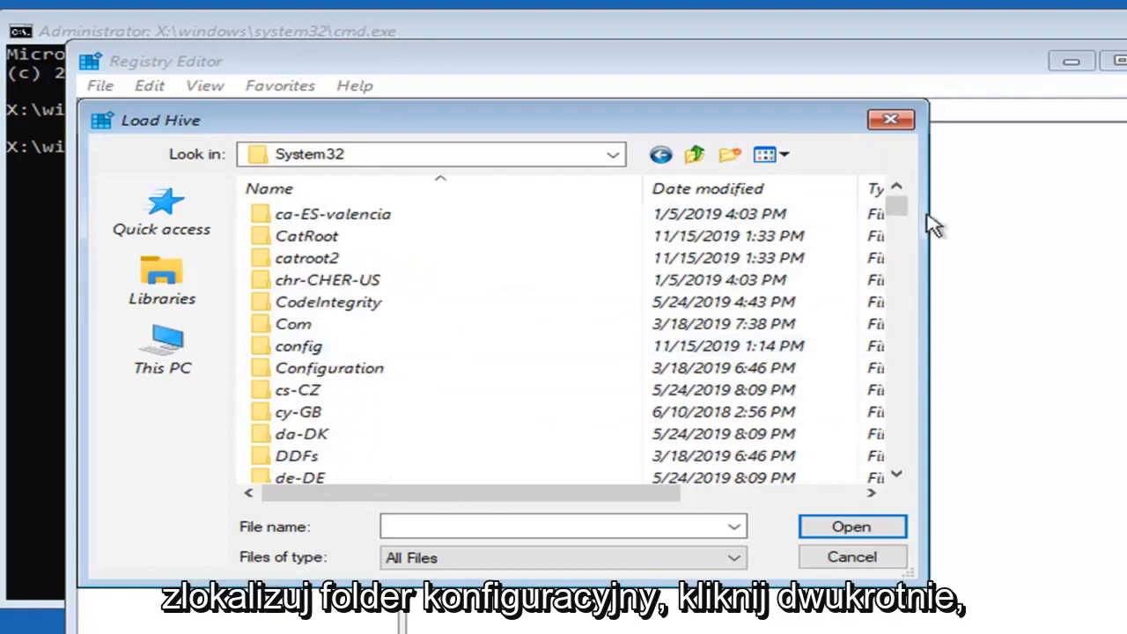
pyautogui.click(299, 346)
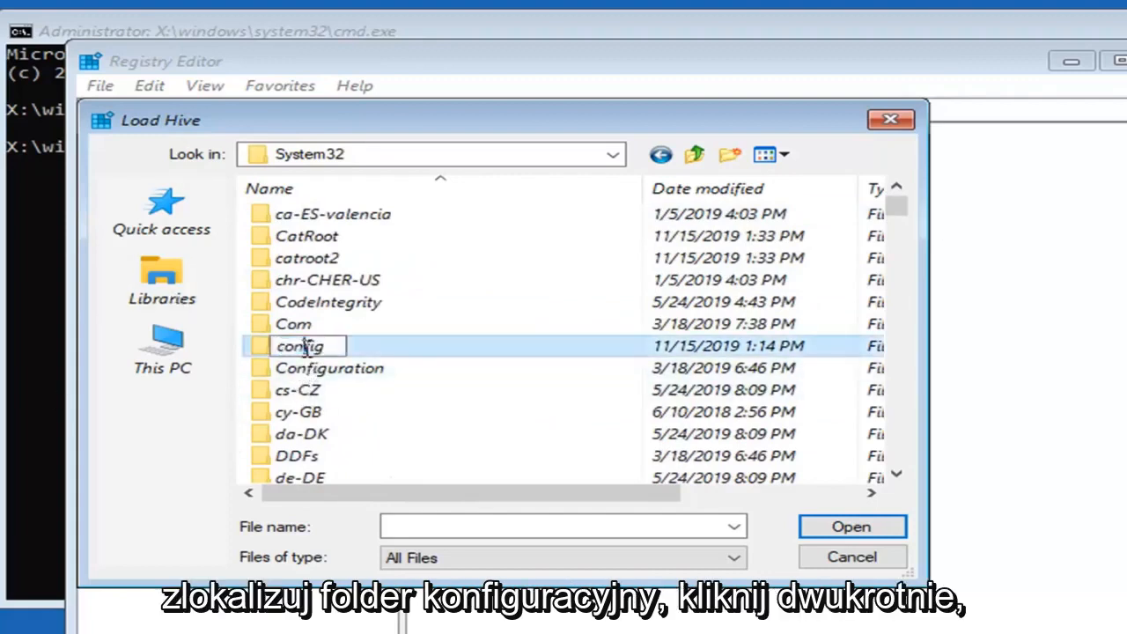
pyautogui.doubleClick(299, 345)
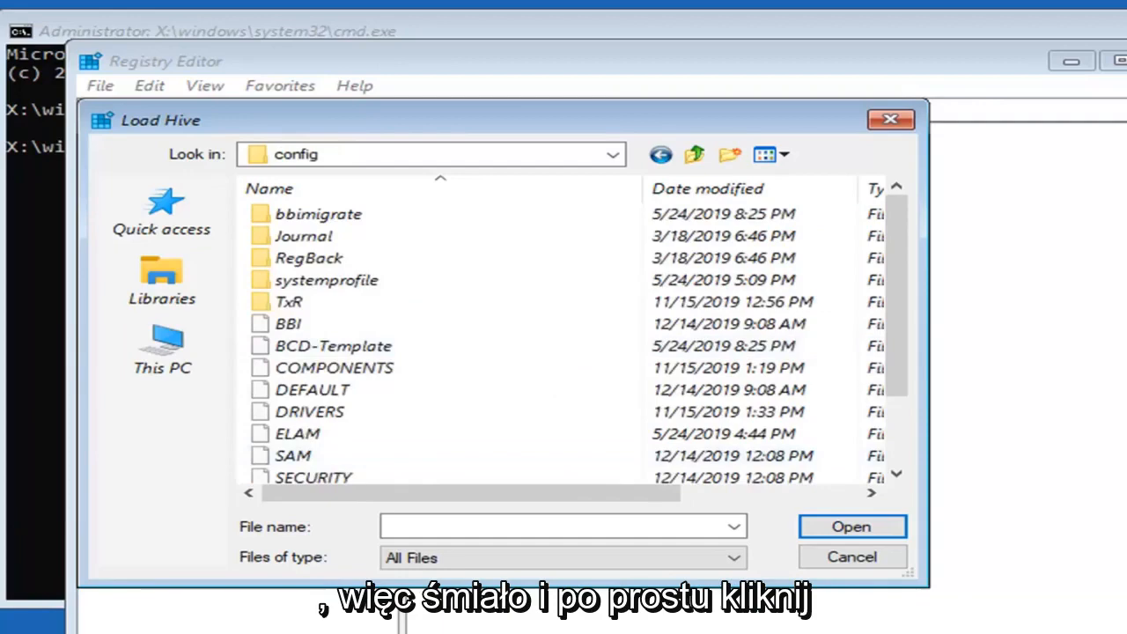
# Step: Load the SAM file as a hive under HKEY_LOCAL_MACHINE named 'test'
pyautogui.click(852, 525)
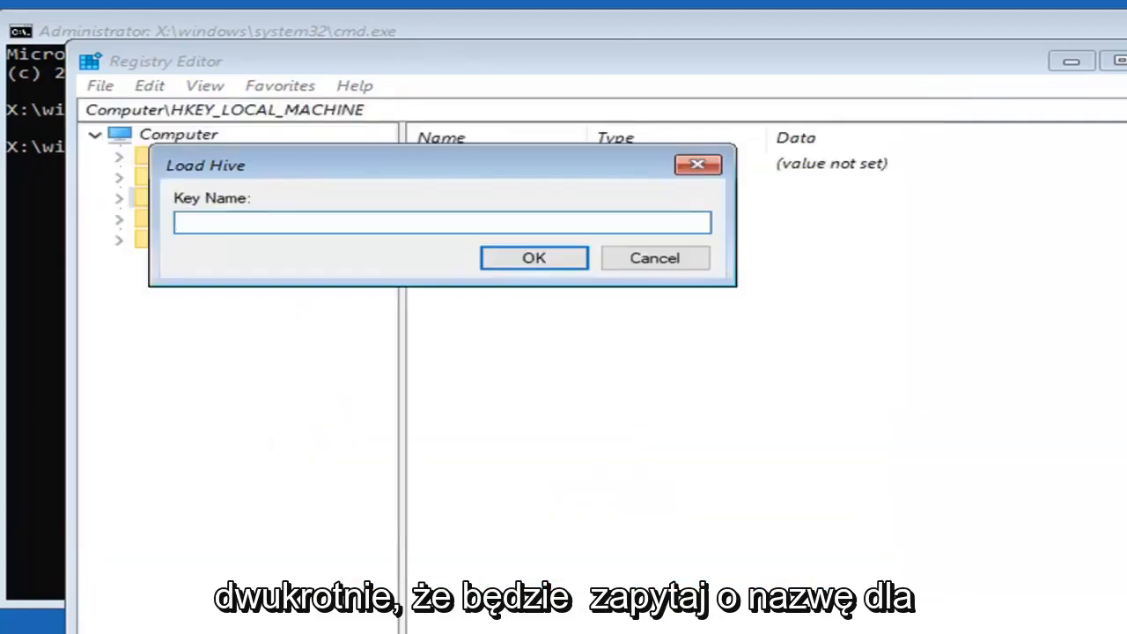
pyautogui.click(440, 228)
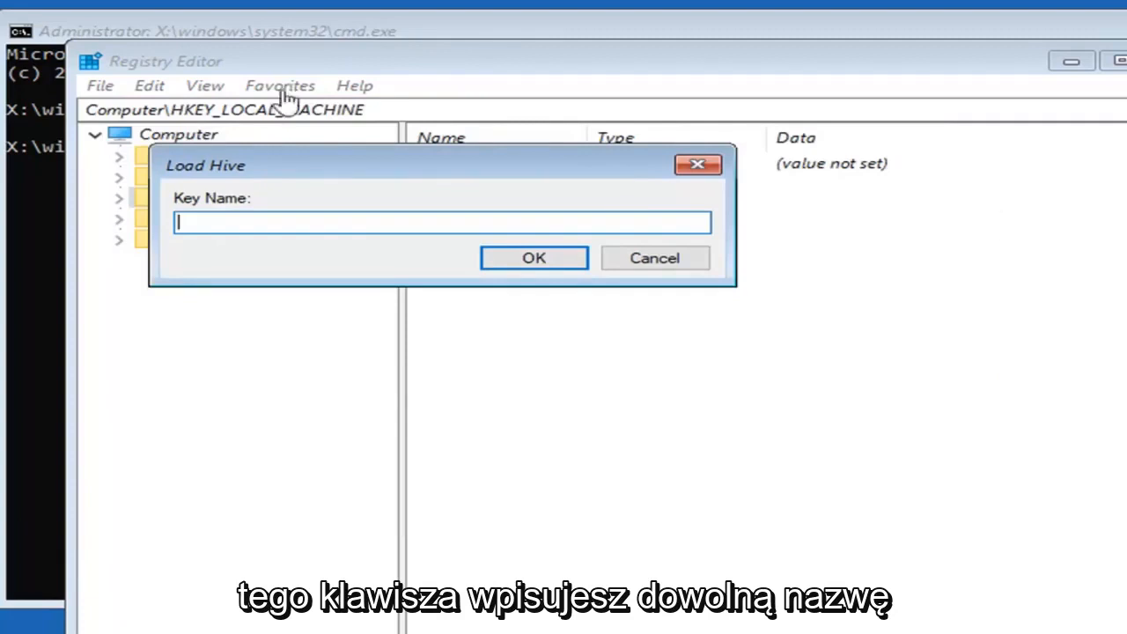
pyautogui.write('testkey')
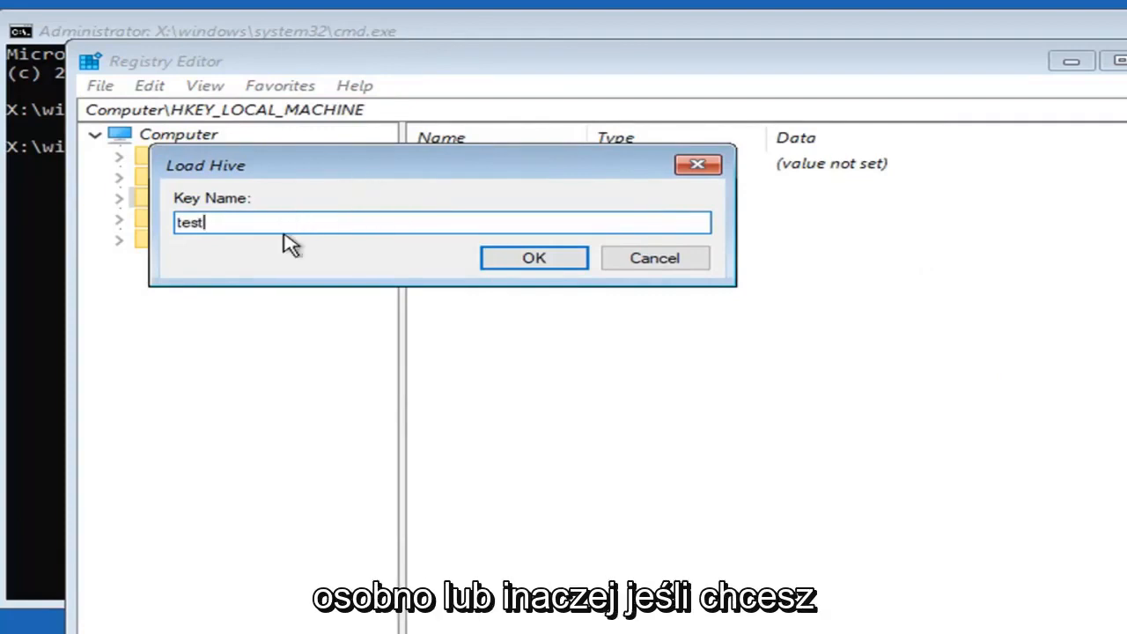
pyautogui.click(533, 257)
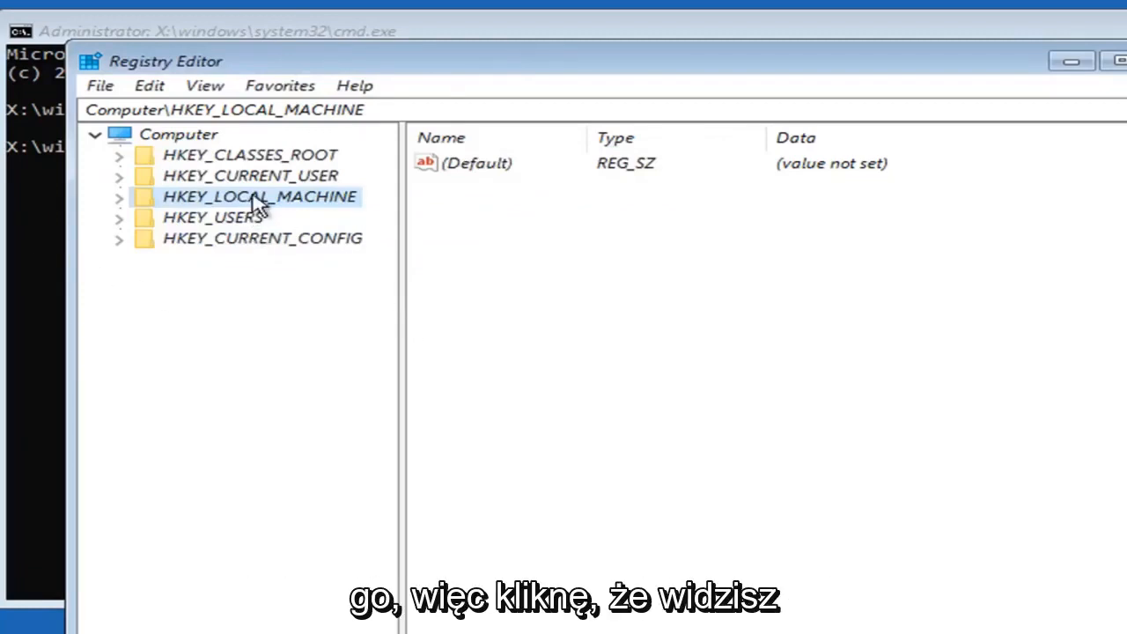
# Step: Navigate to test\SAM\Domains\Account\Users\000001F4
pyautogui.click(117, 196)
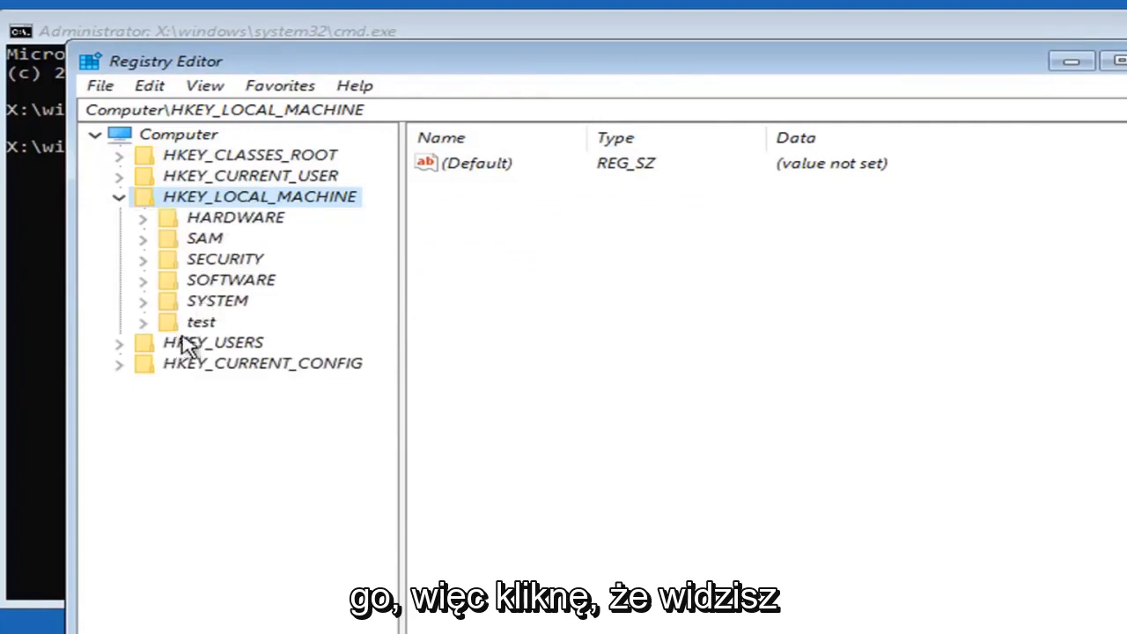
pyautogui.click(200, 322)
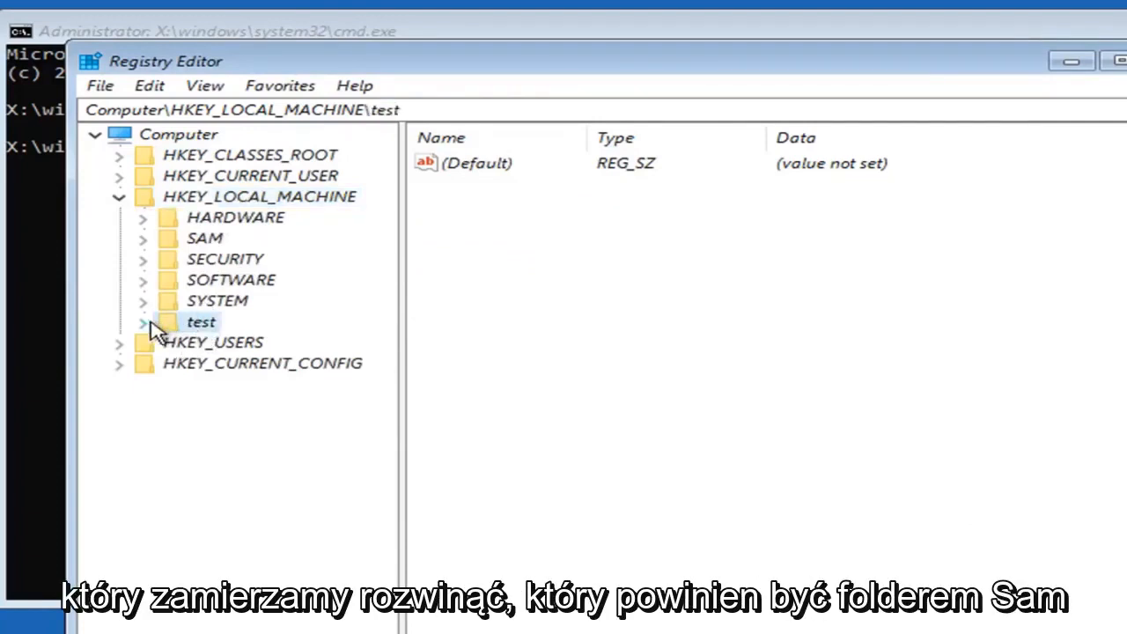
pyautogui.click(142, 322)
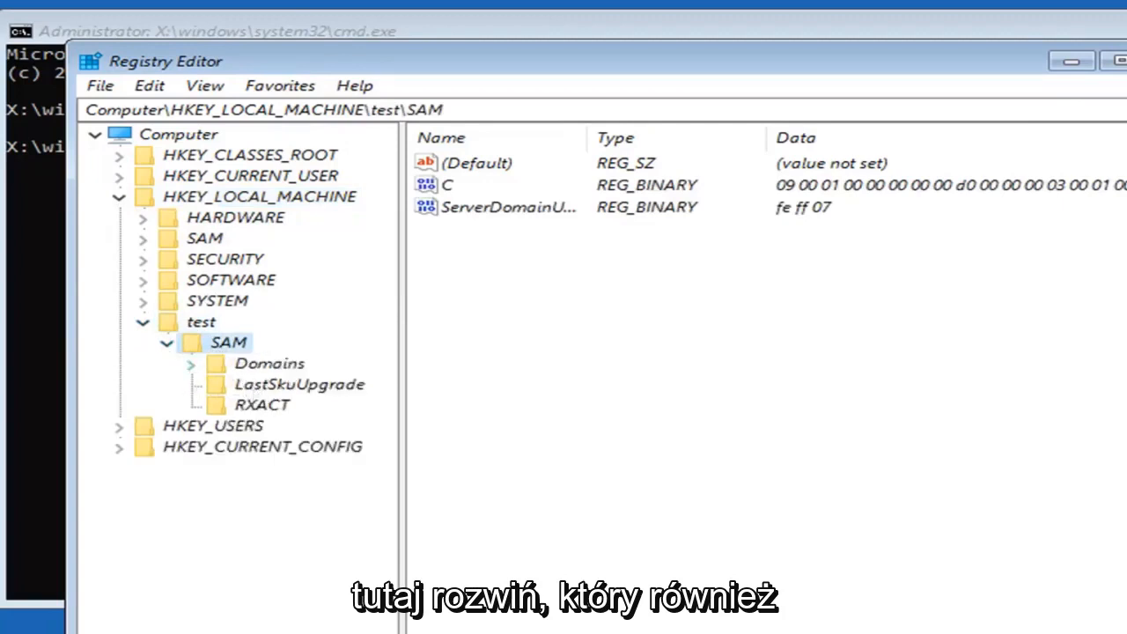
pyautogui.click(268, 362)
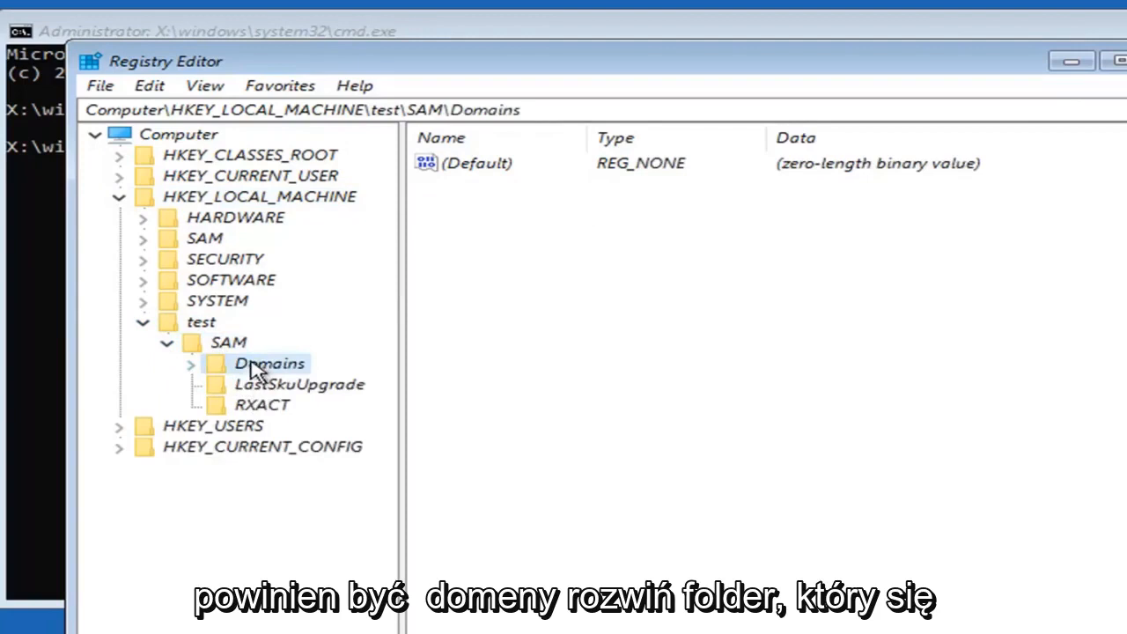
pyautogui.click(191, 363)
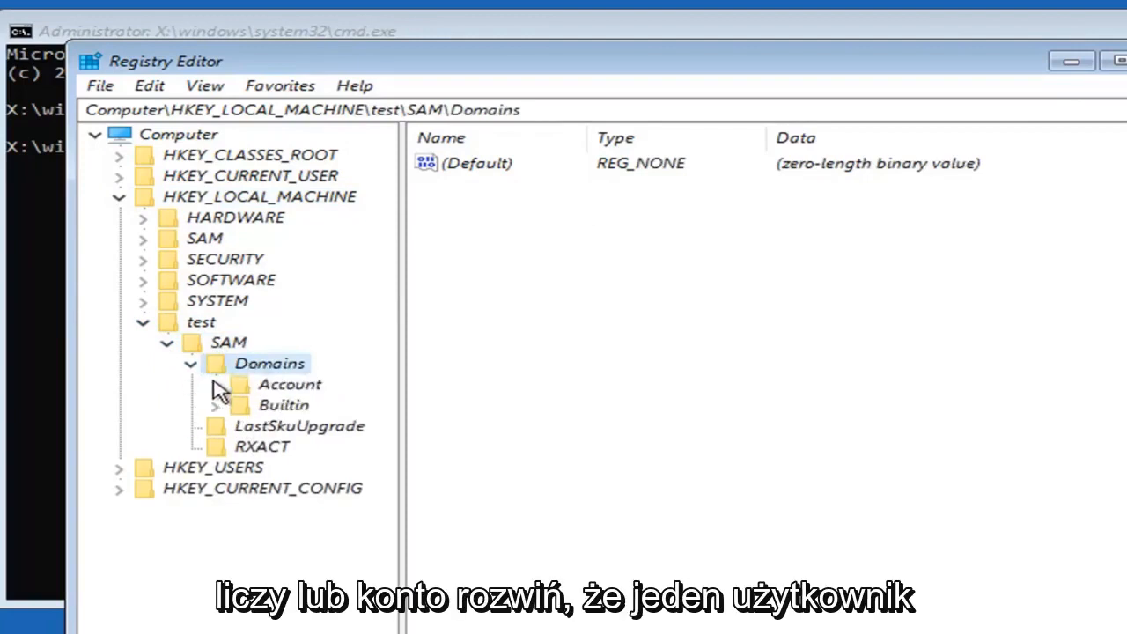
pyautogui.click(289, 384)
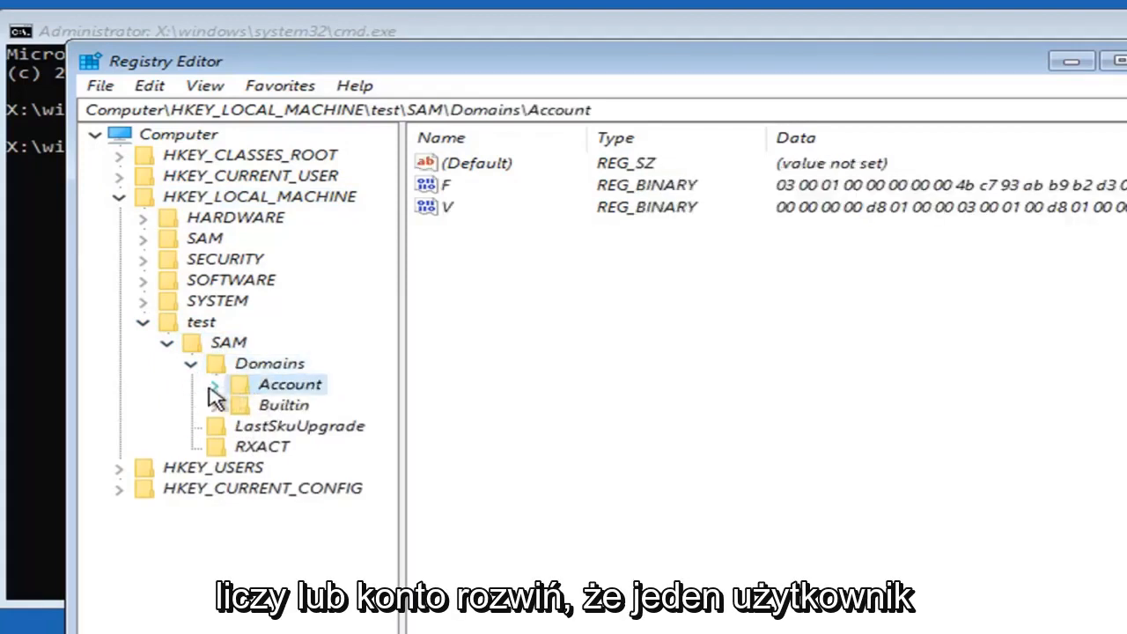
pyautogui.click(214, 385)
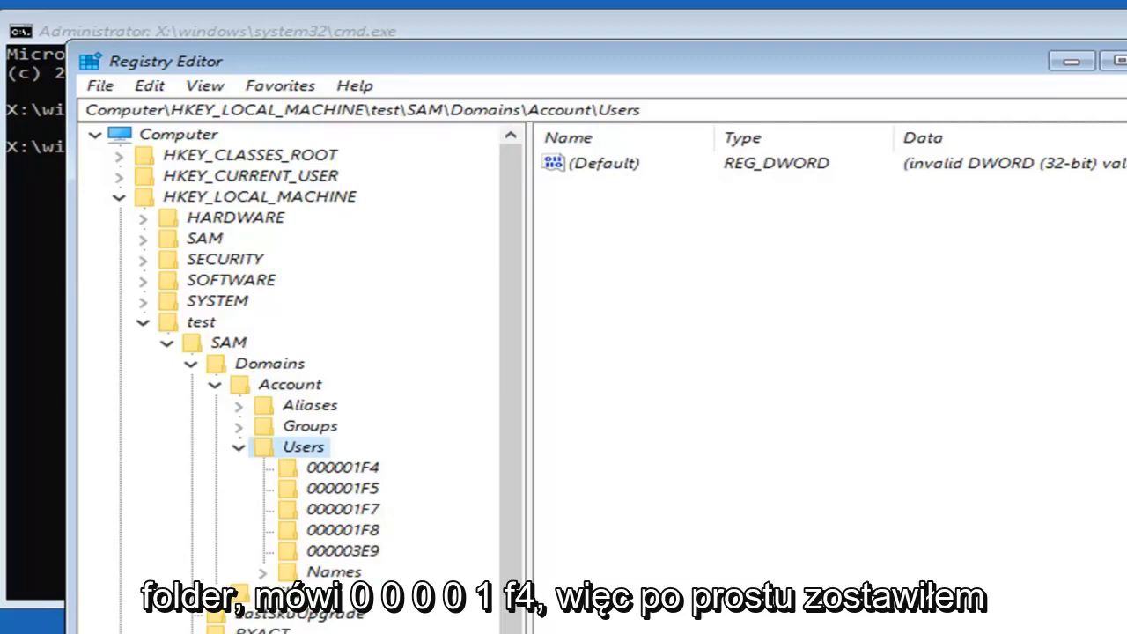
pyautogui.click(337, 467)
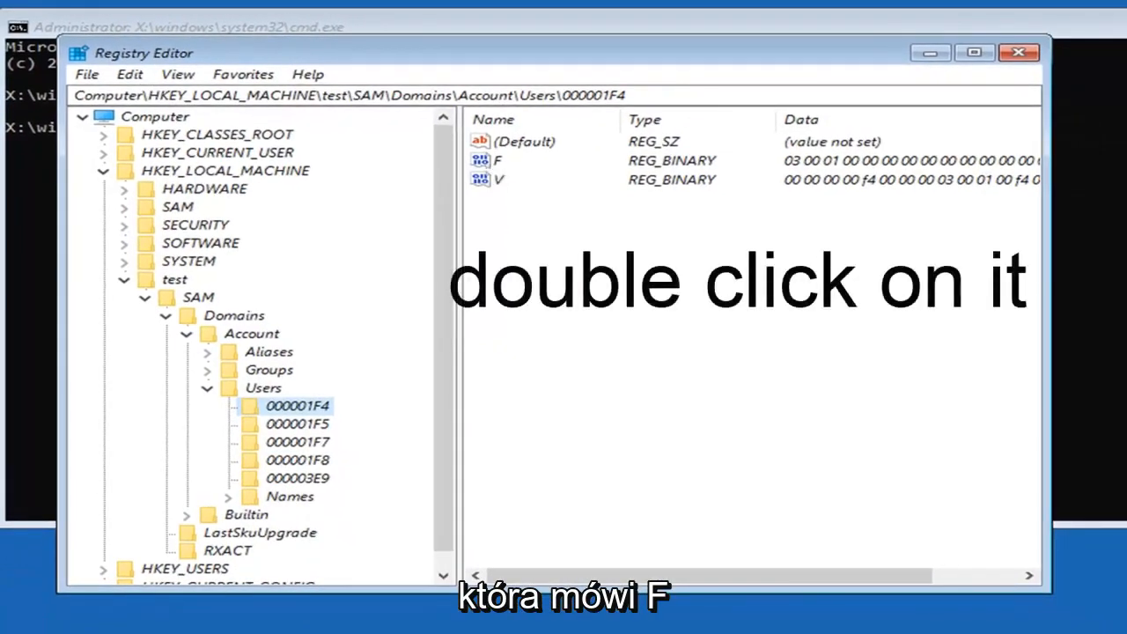
# Step: Edit the F value, replacing 11 at offset 00000038 with 10
pyautogui.doubleClick(492, 159)
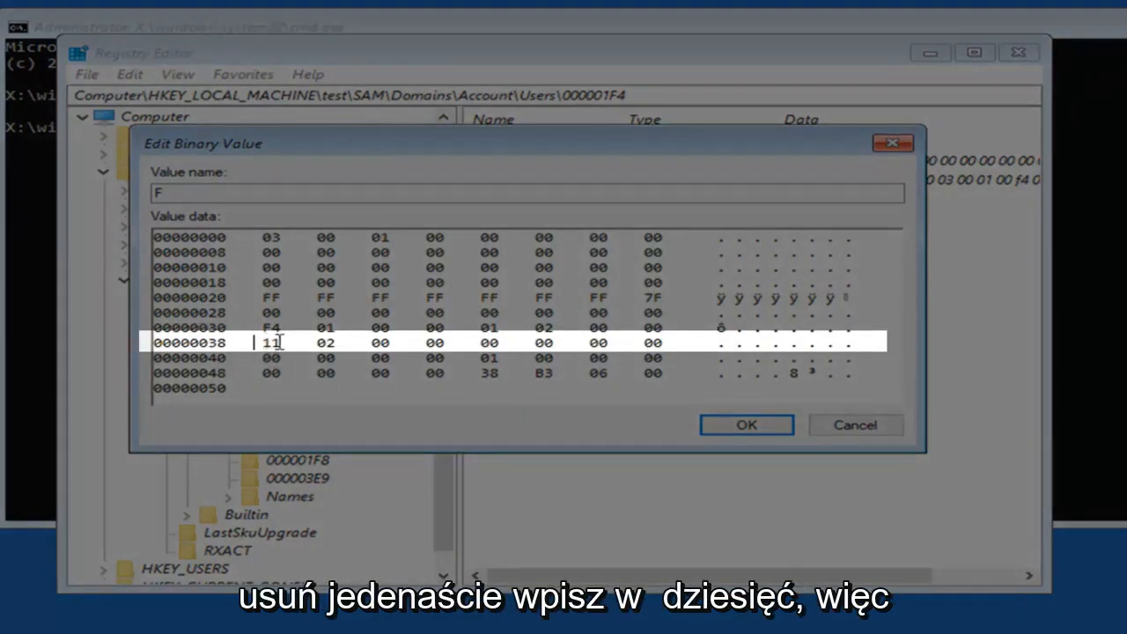
pyautogui.write('10')
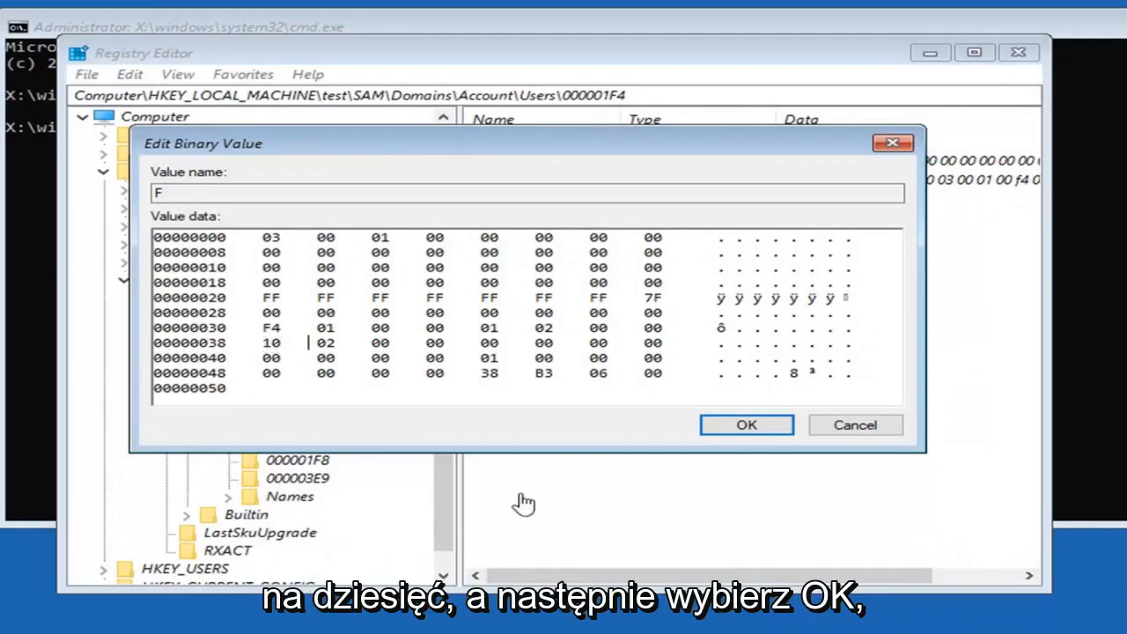
pyautogui.click(746, 424)
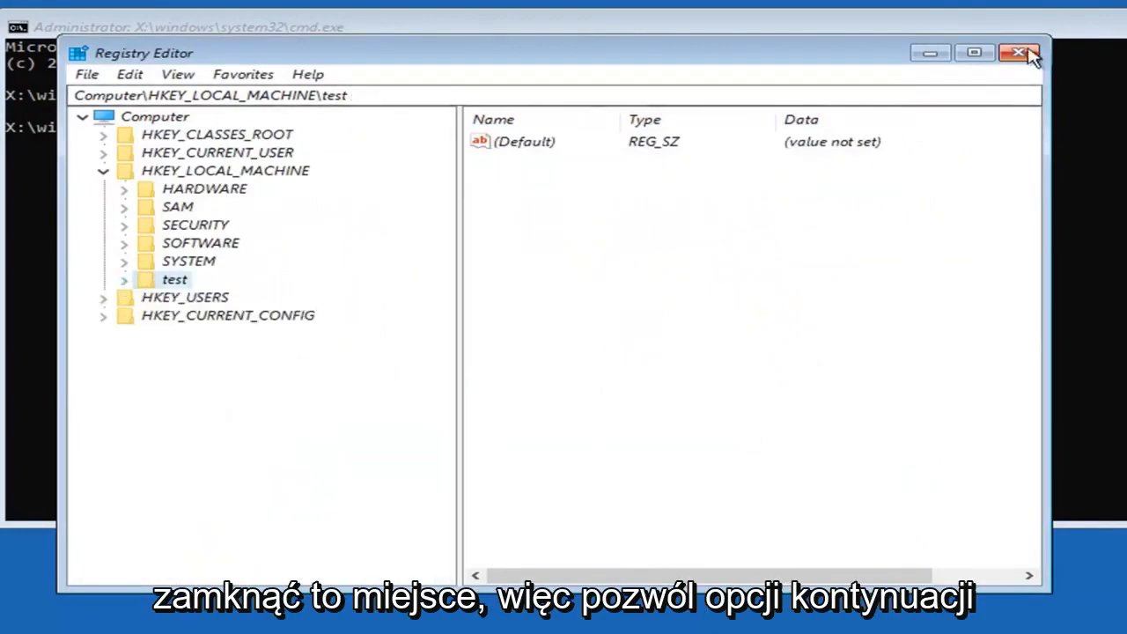
# Step: Close Registry Editor and continue booting into Windows 10
pyautogui.click(1020, 53)
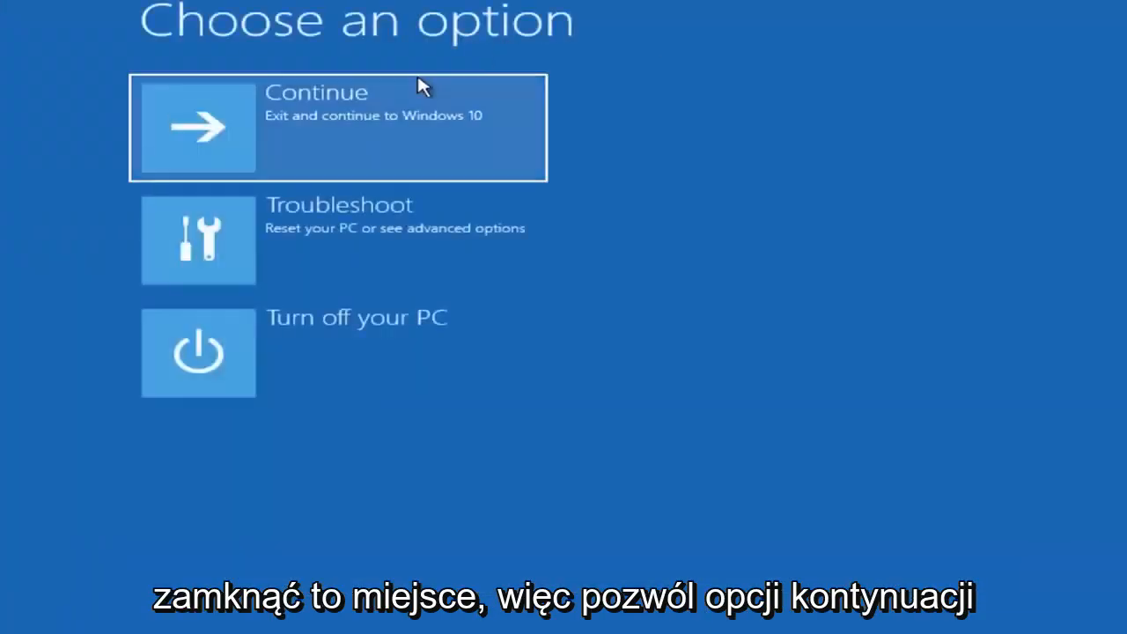
pyautogui.click(337, 126)
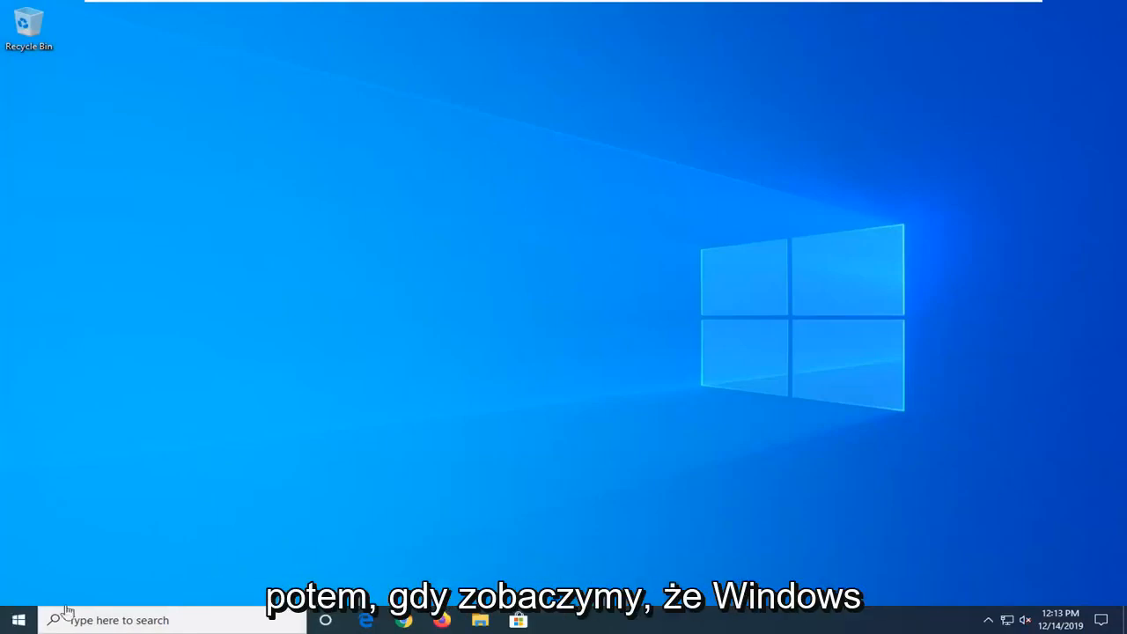
pyautogui.moveTo(230, 541)
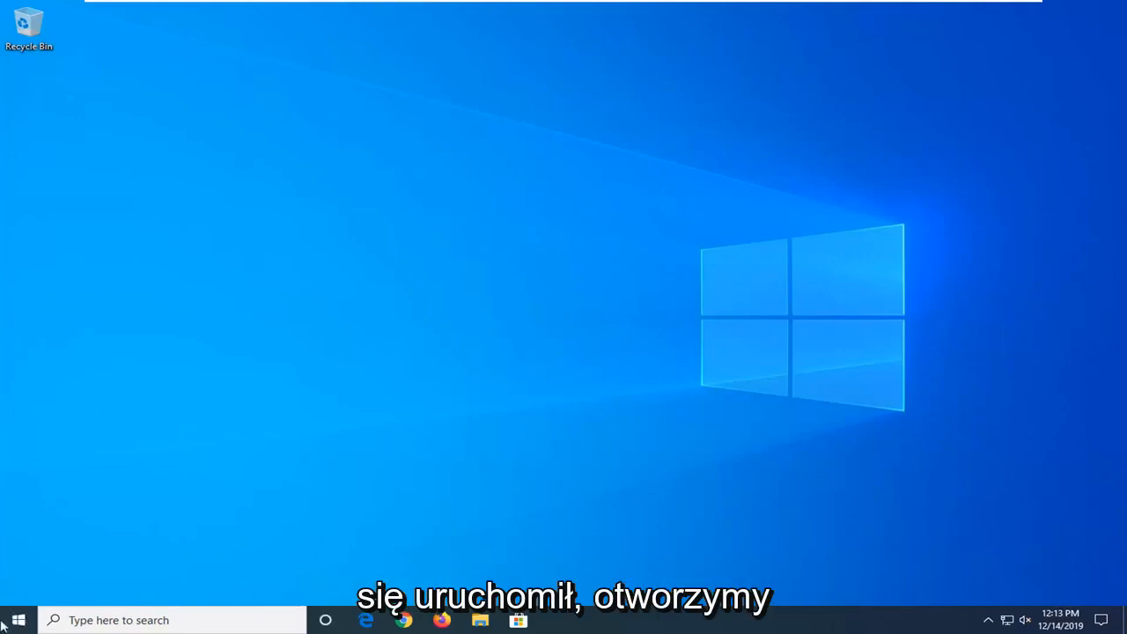
# Step: Search the Start menu for 'computer management' and launch the Computer Management app
pyautogui.click(18, 620)
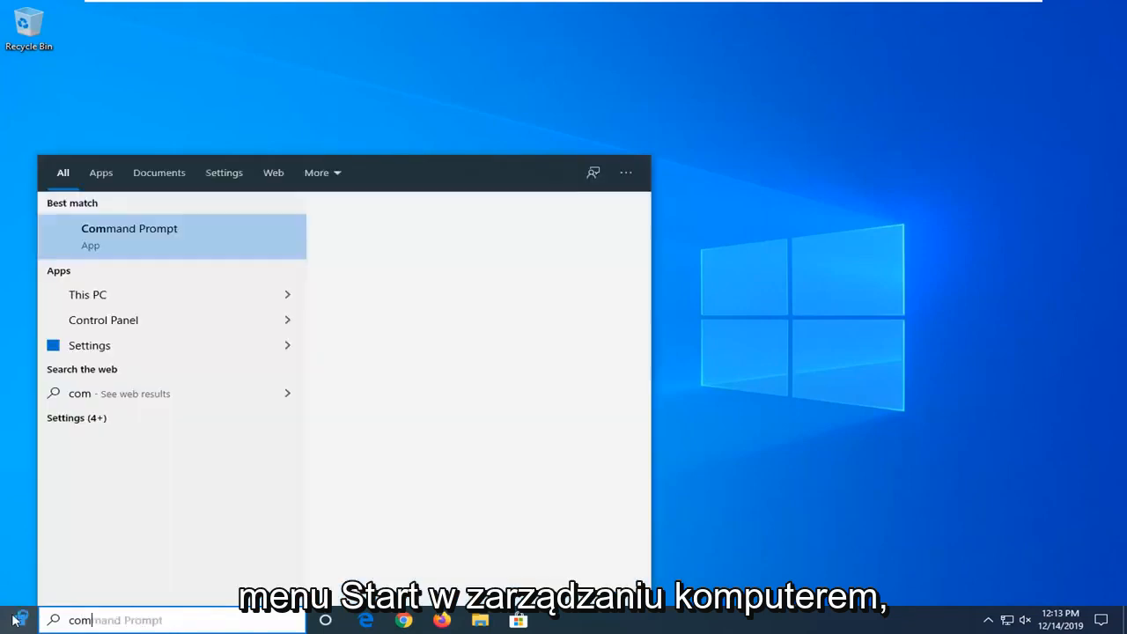
pyautogui.write('computer manag')
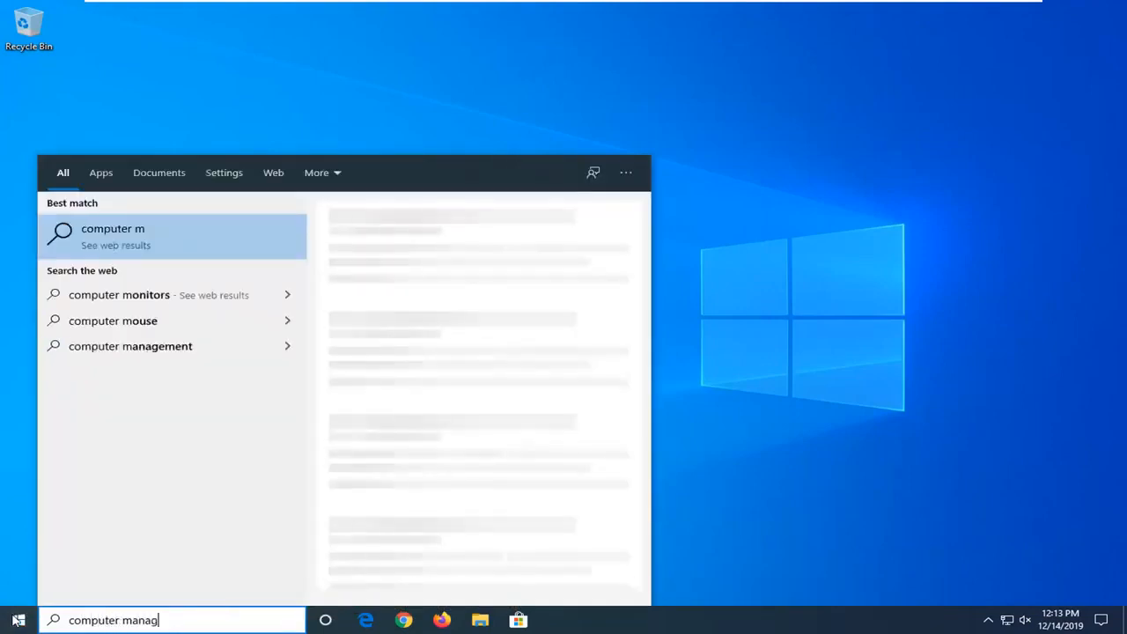
pyautogui.write('ement')
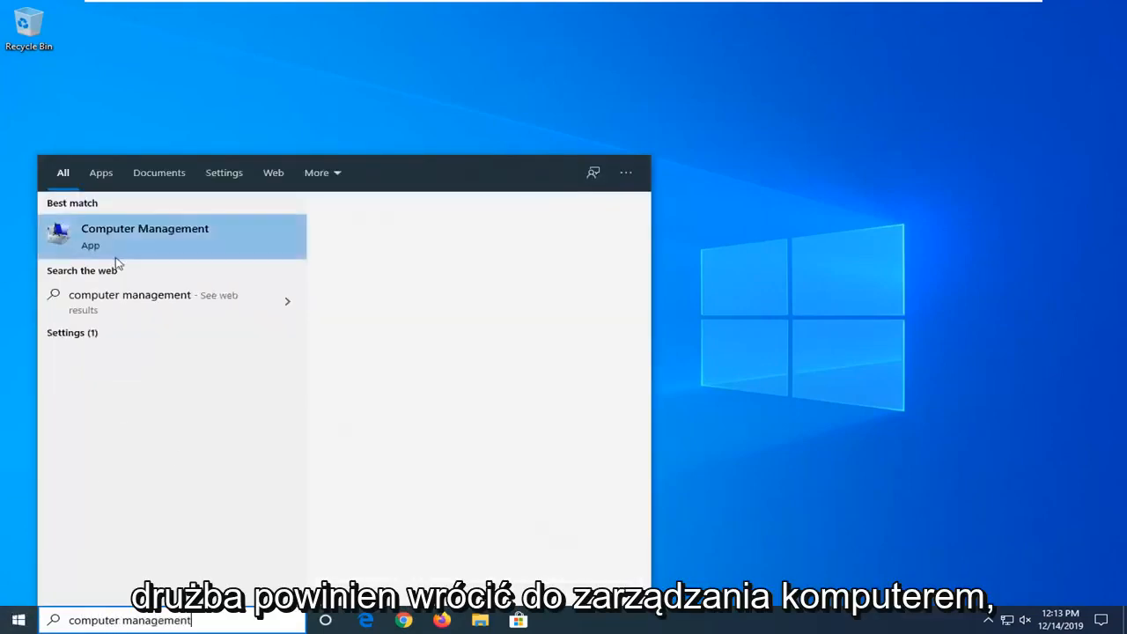
pyautogui.click(144, 235)
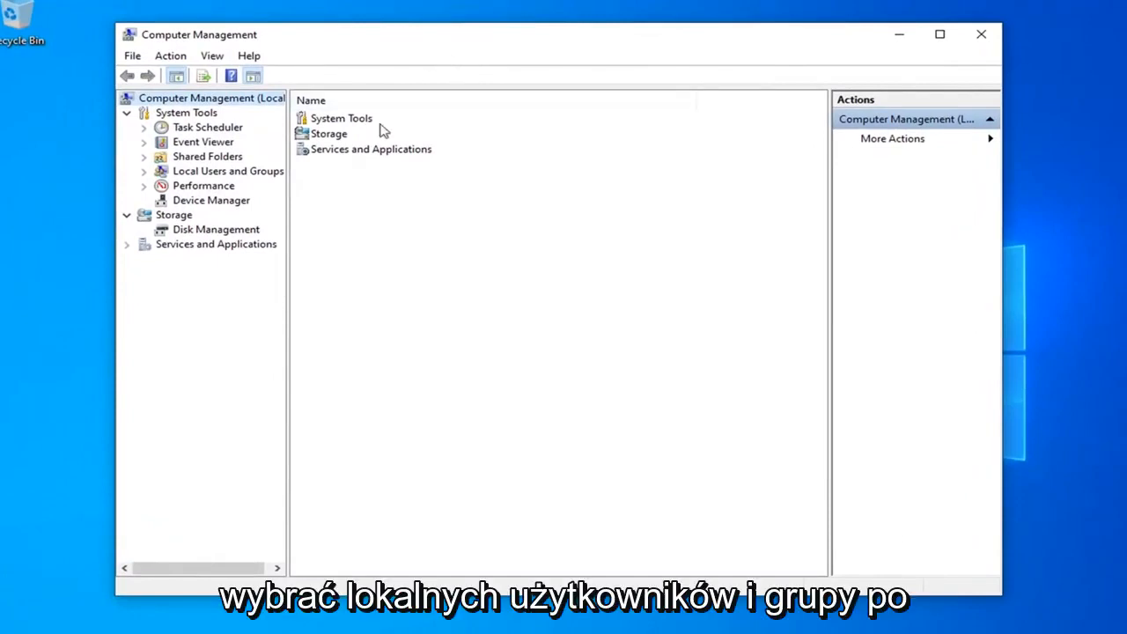
# Step: Expand Local Users and Groups to list user accounts and select MDTech
pyautogui.click(227, 171)
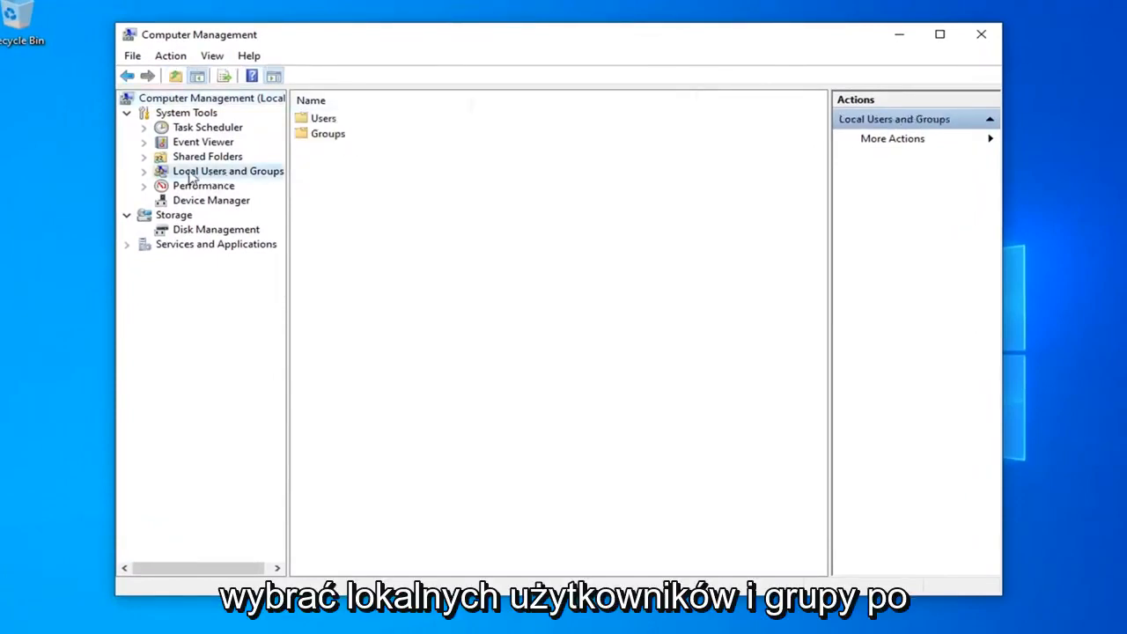
pyautogui.doubleClick(227, 170)
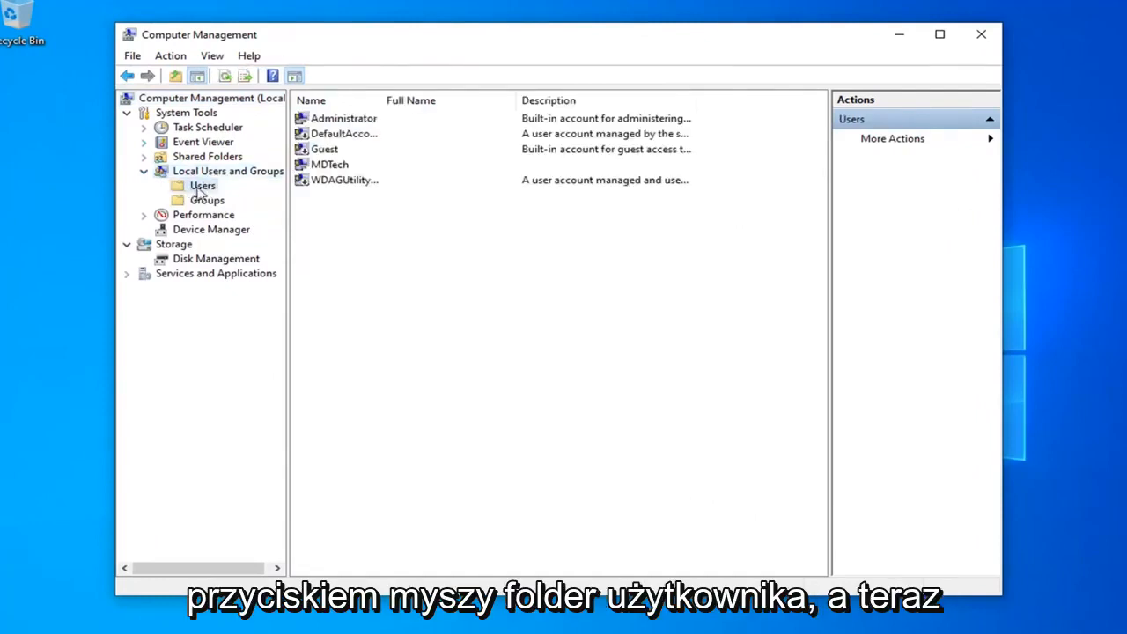
pyautogui.click(329, 163)
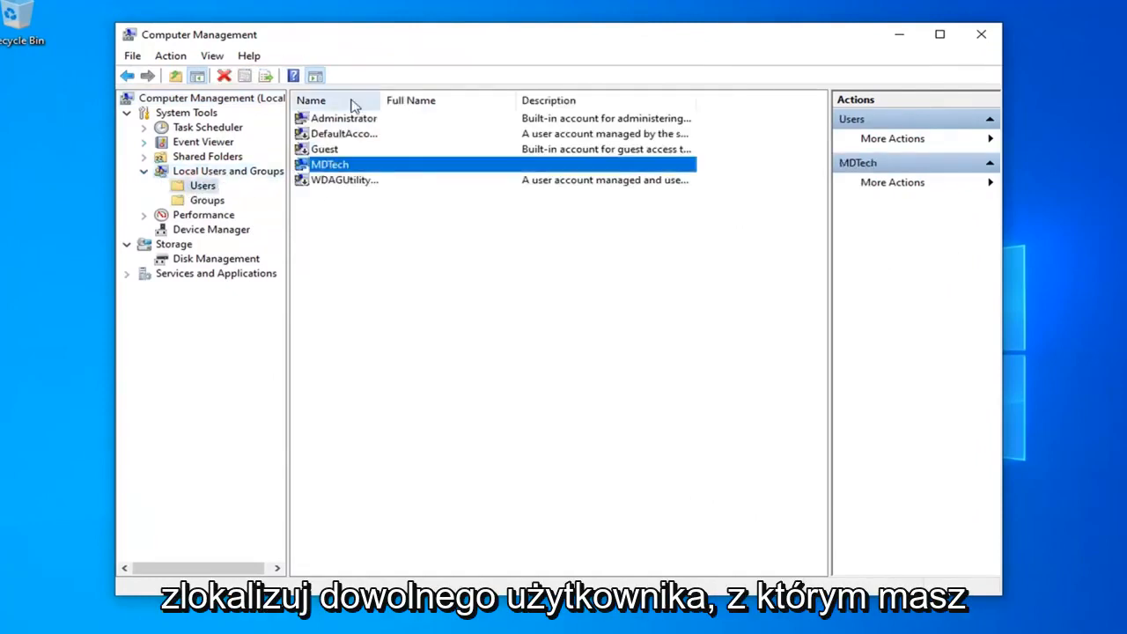
pyautogui.moveTo(334, 167)
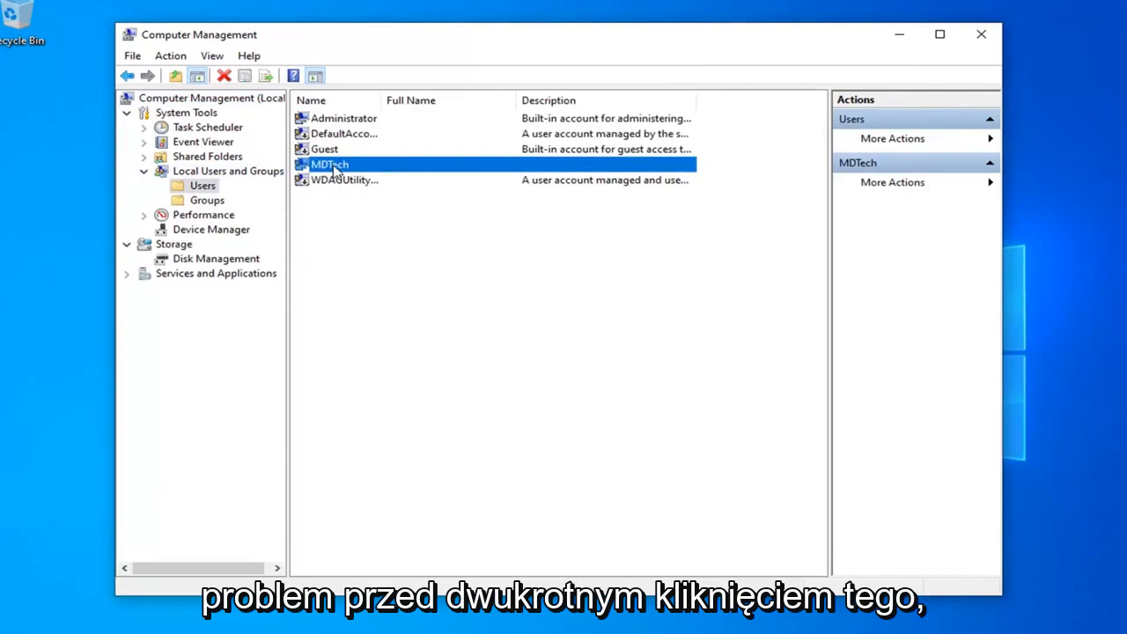
# Step: Leave 'Account is disabled' unchecked in MDTech's properties and confirm with OK
pyautogui.doubleClick(327, 165)
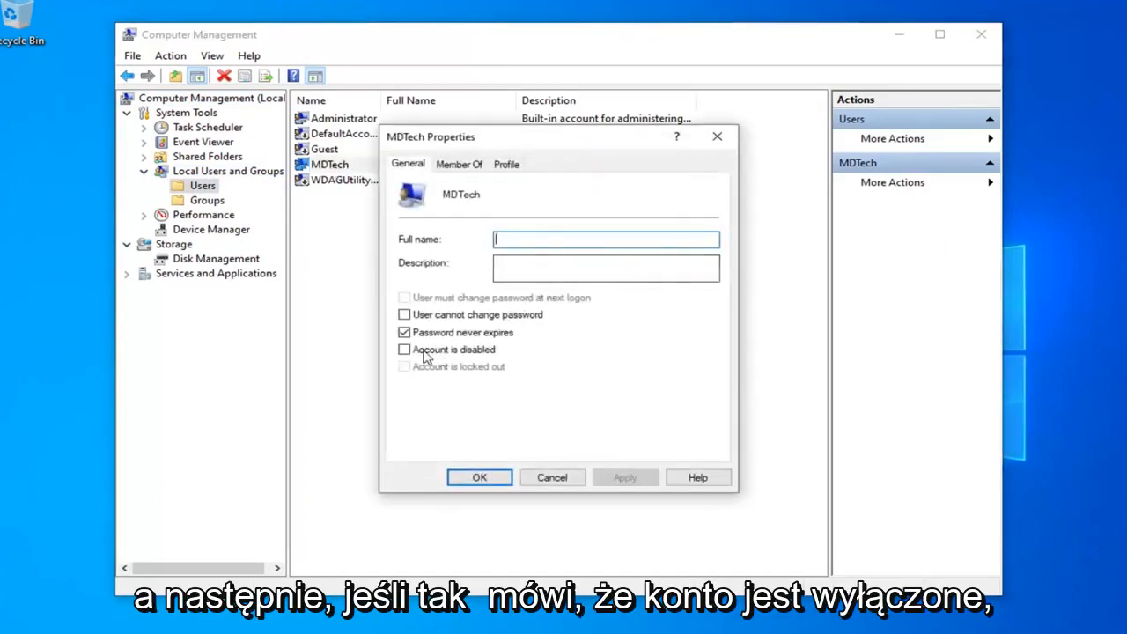
pyautogui.click(404, 350)
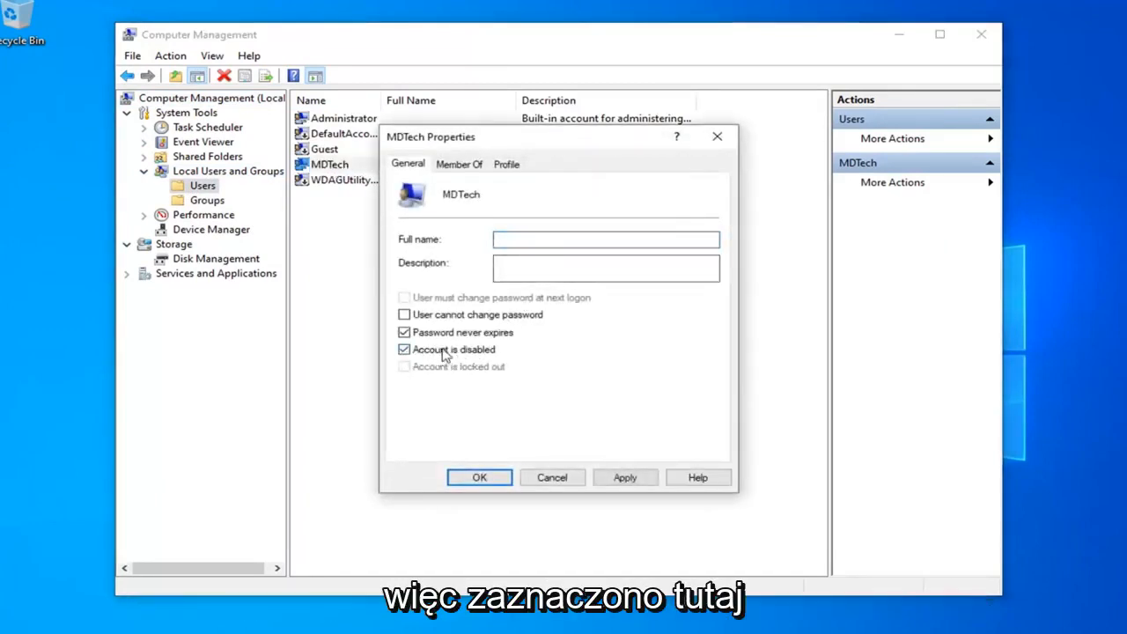
pyautogui.click(404, 349)
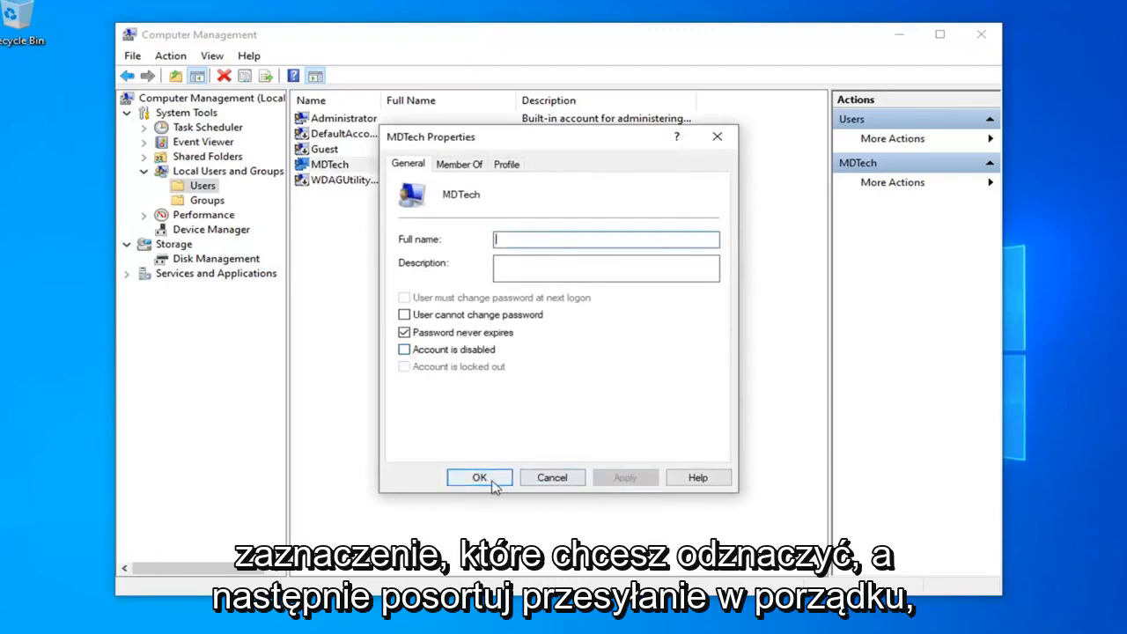
pyautogui.click(478, 477)
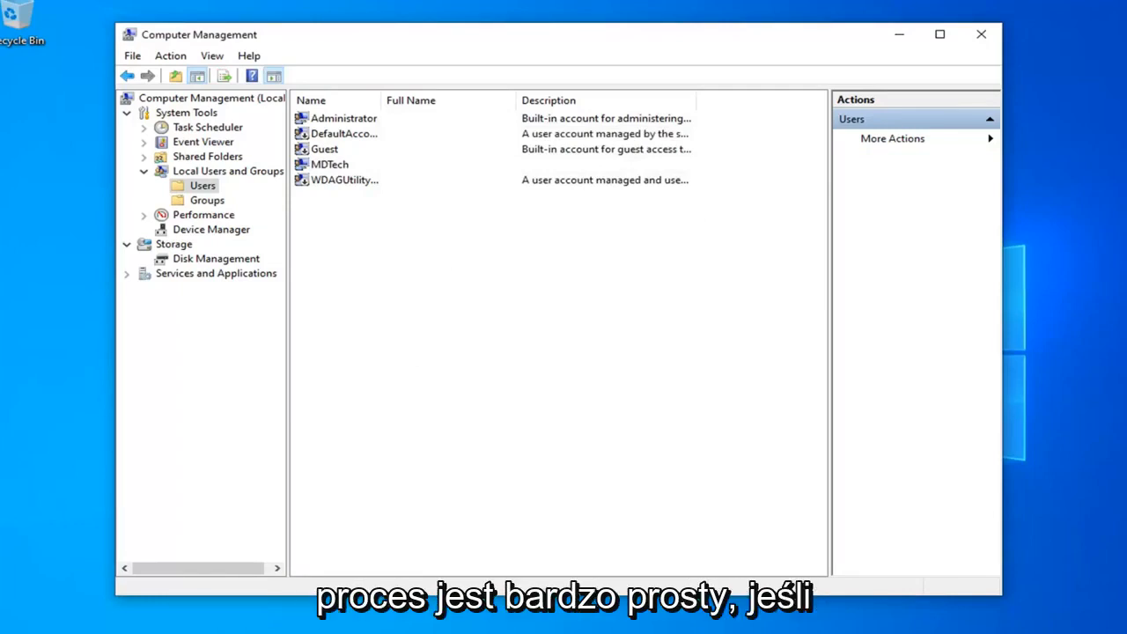
pyautogui.moveTo(346, 187)
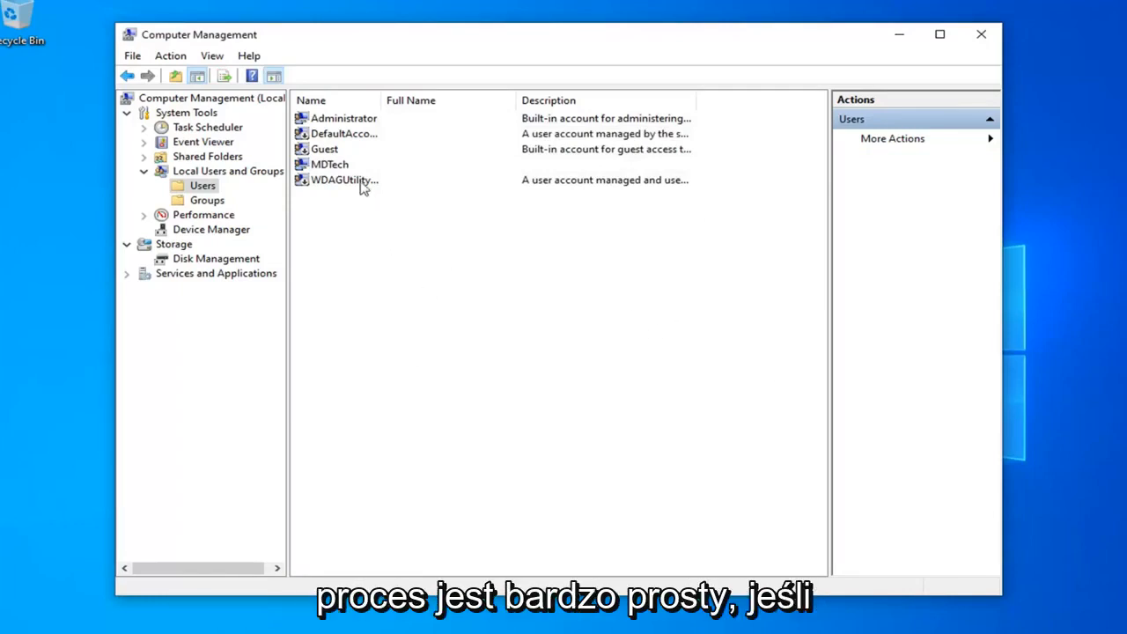
# Step: Uncheck 'Account is disabled' in the Administrator account's properties and confirm with OK
pyautogui.click(342, 118)
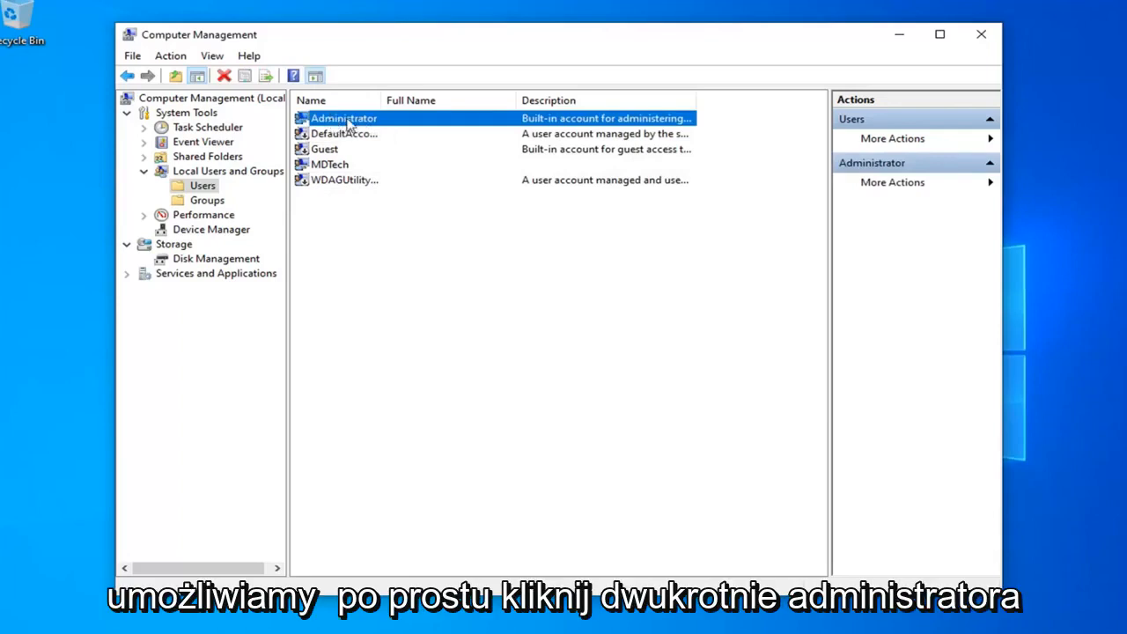
pyautogui.doubleClick(343, 117)
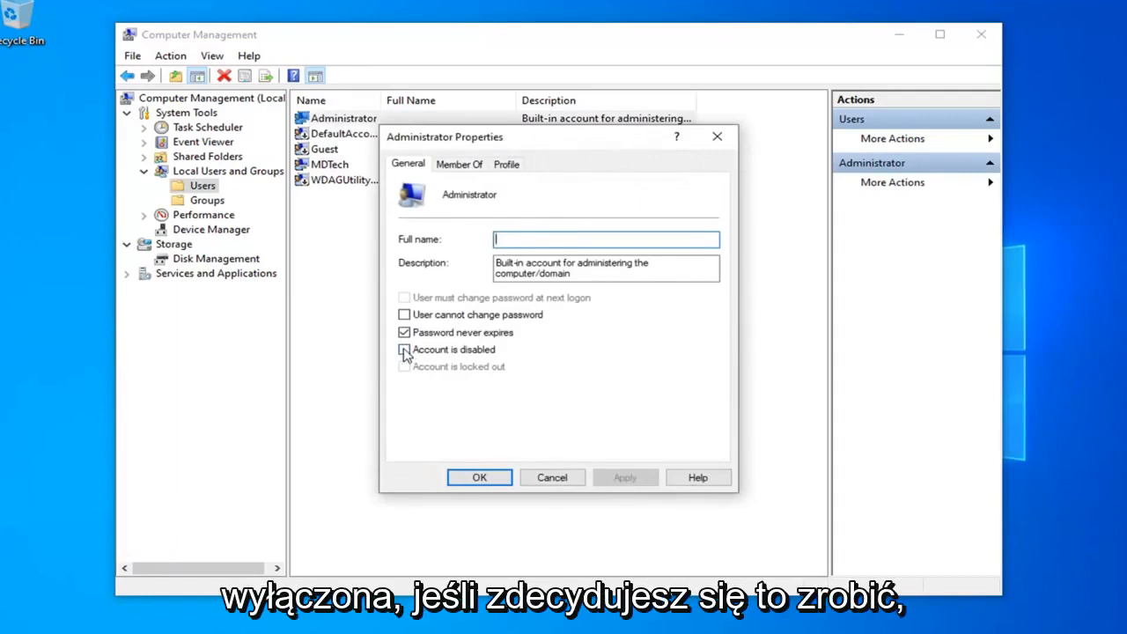
pyautogui.click(404, 350)
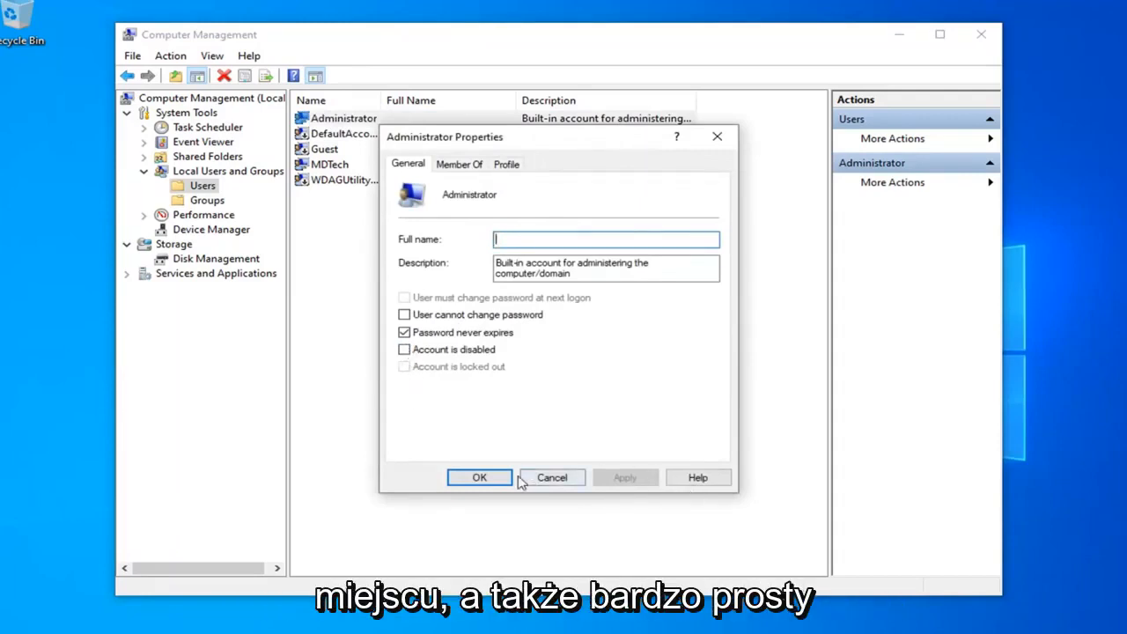
pyautogui.click(479, 477)
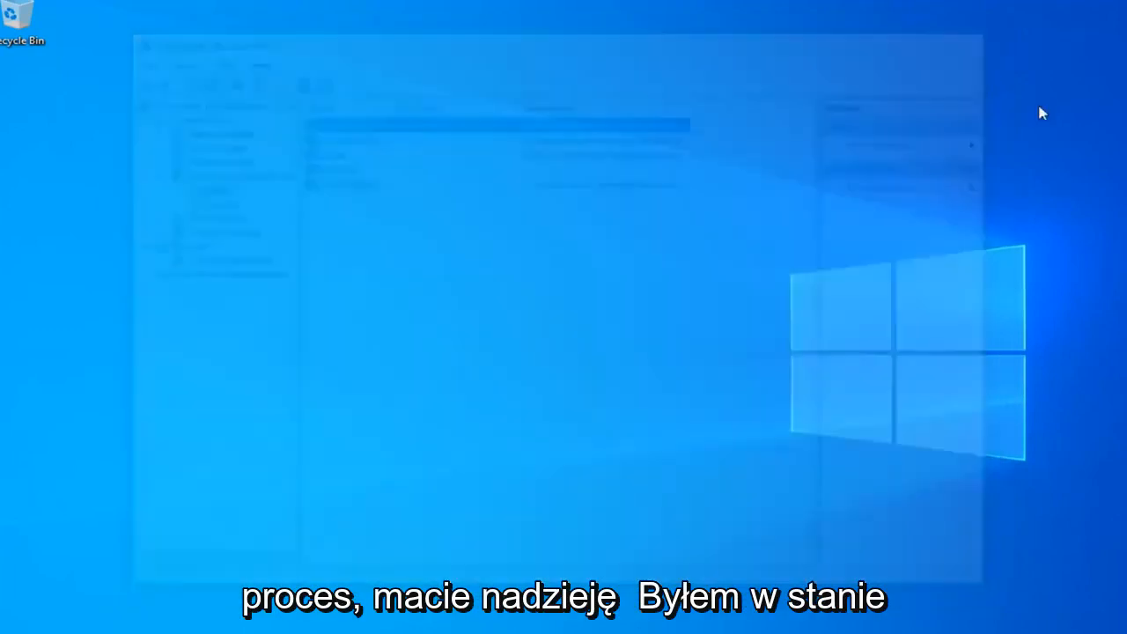